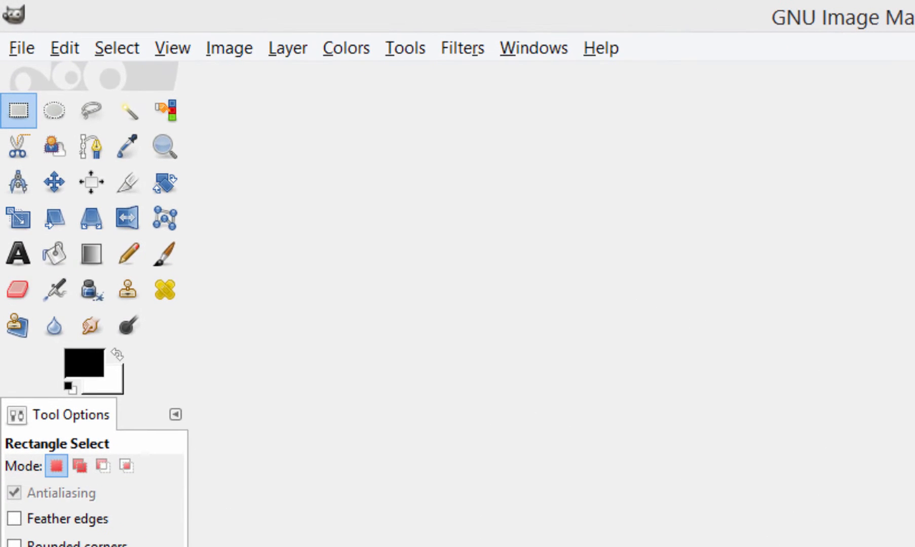
mouse_move(55, 110)
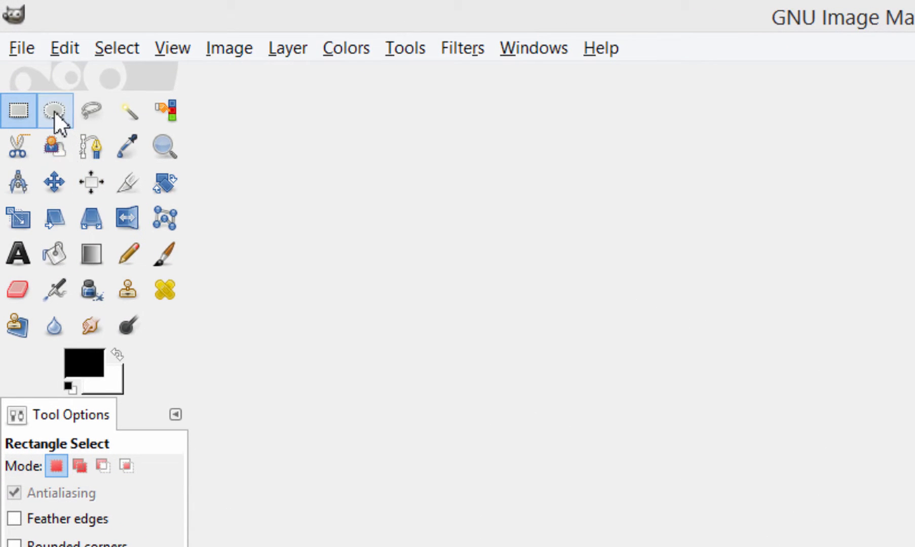
mouse_move(55, 111)
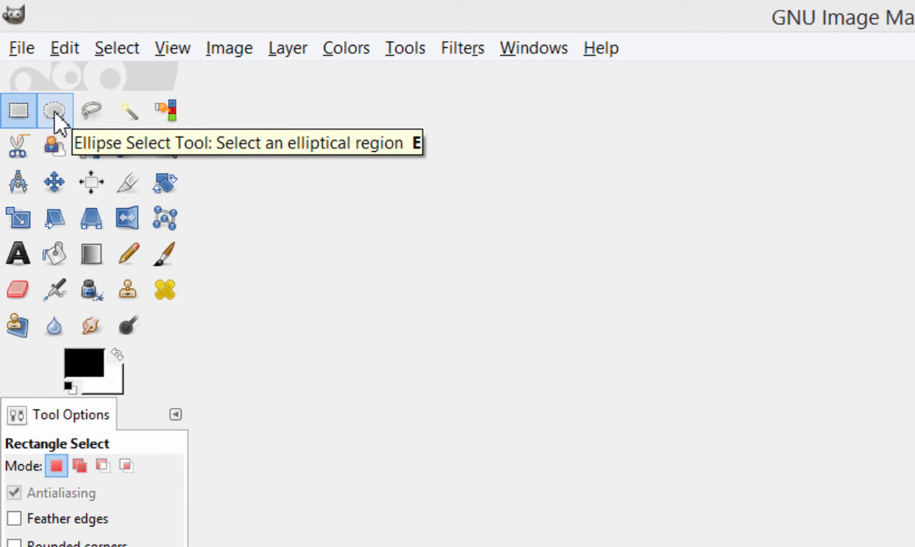
Step: Activate the Ellipse Select tool from the Toolbox
left_click(54, 110)
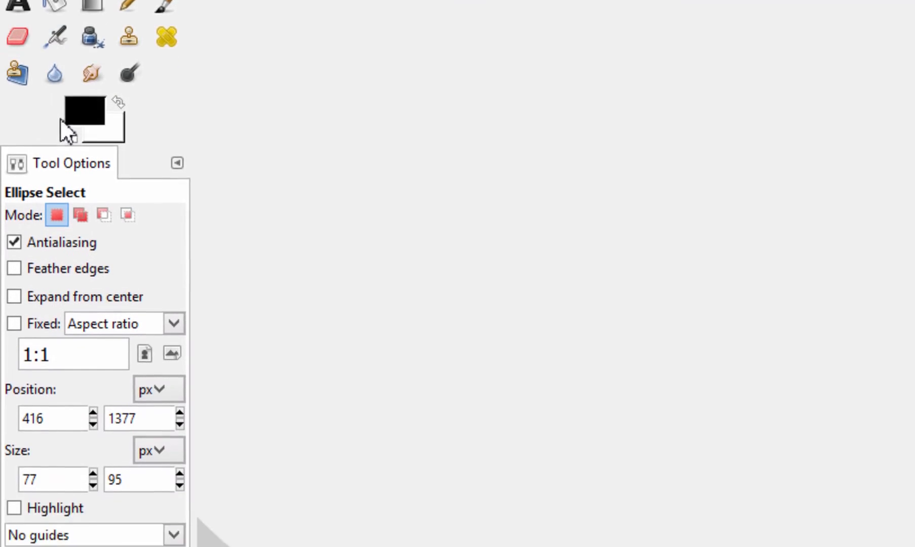
scroll("down", 3)
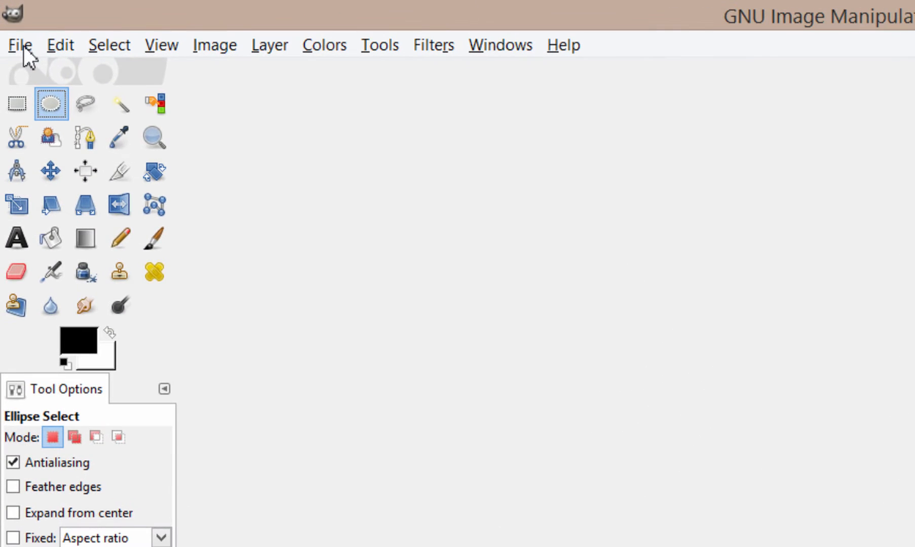
mouse_move(58, 137)
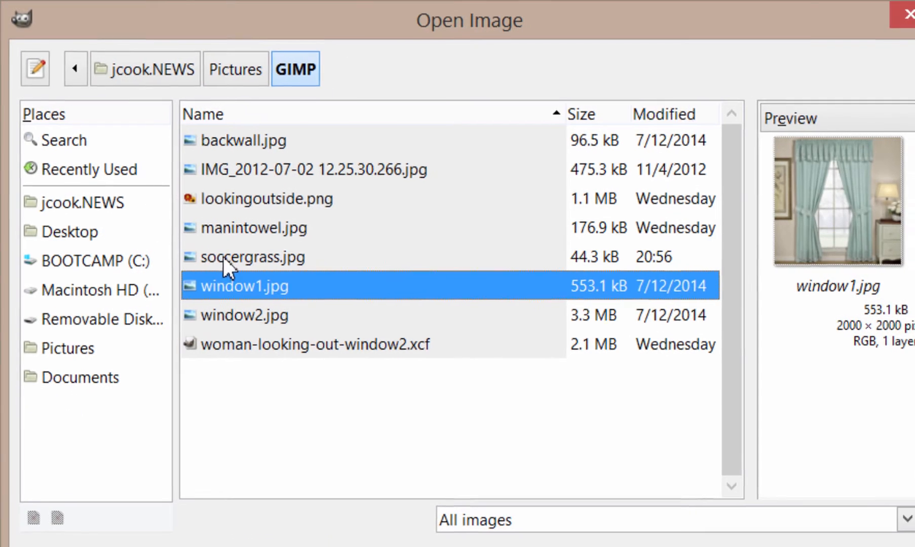
Step: Open soccergrass.jpg, the soccer ball on grass photo
left_click(252, 257)
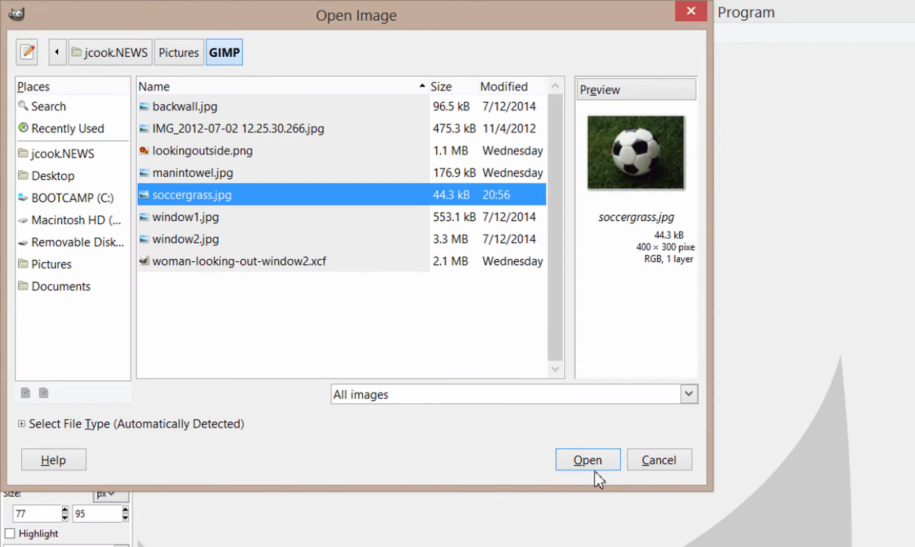
left_click(588, 460)
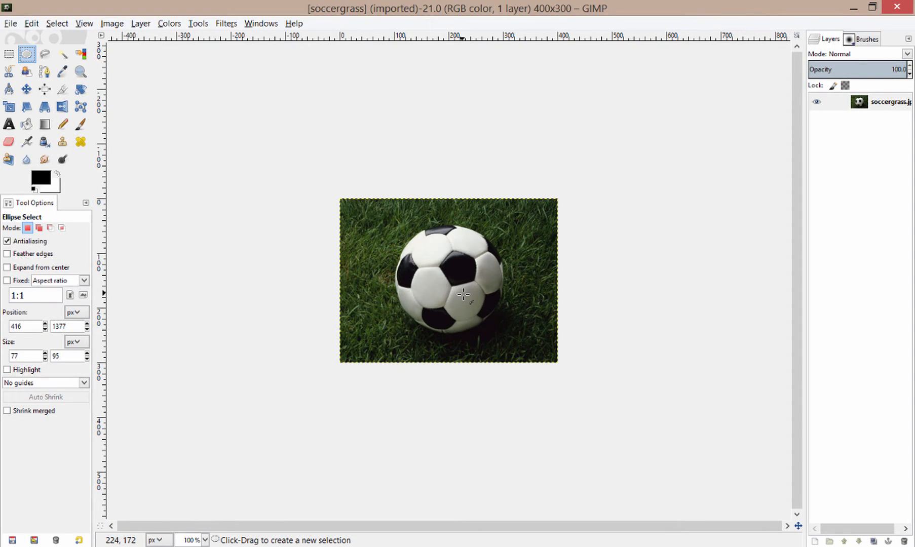
mouse_move(149, 146)
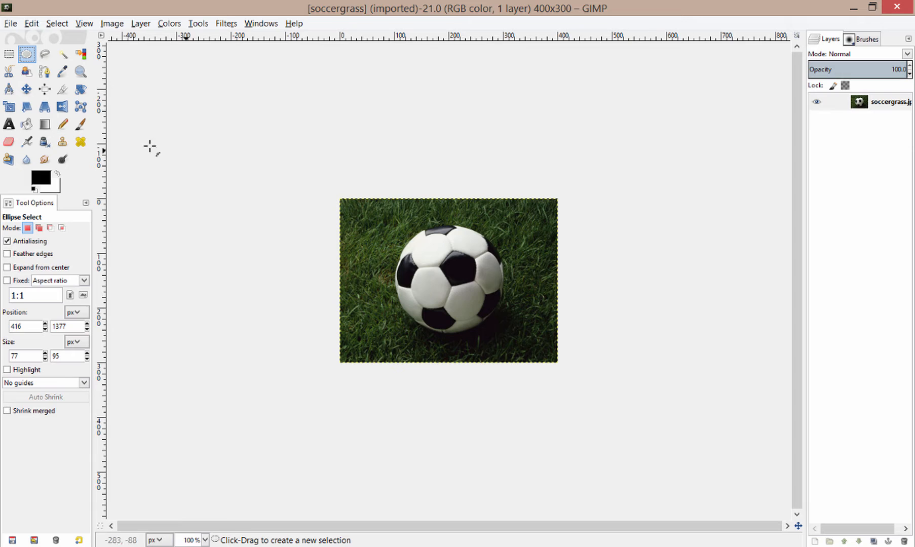
mouse_move(26, 54)
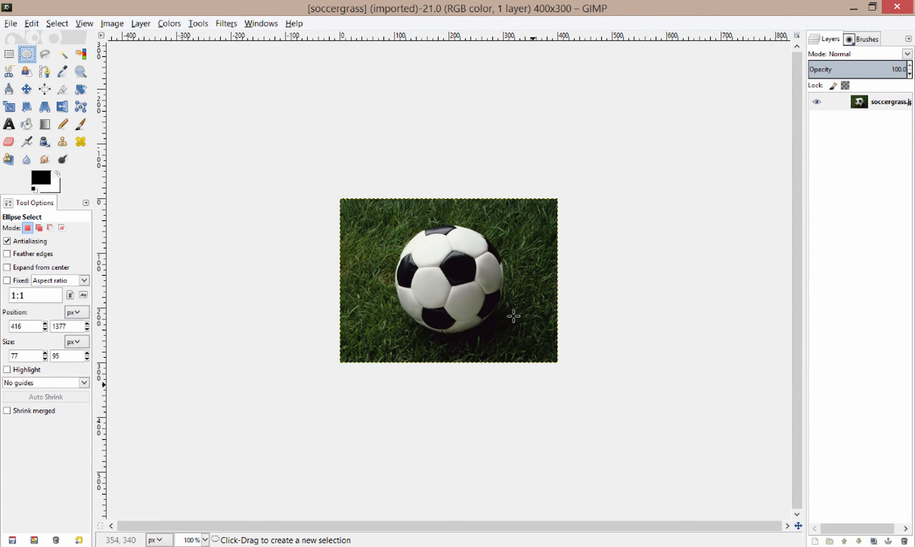
mouse_move(461, 227)
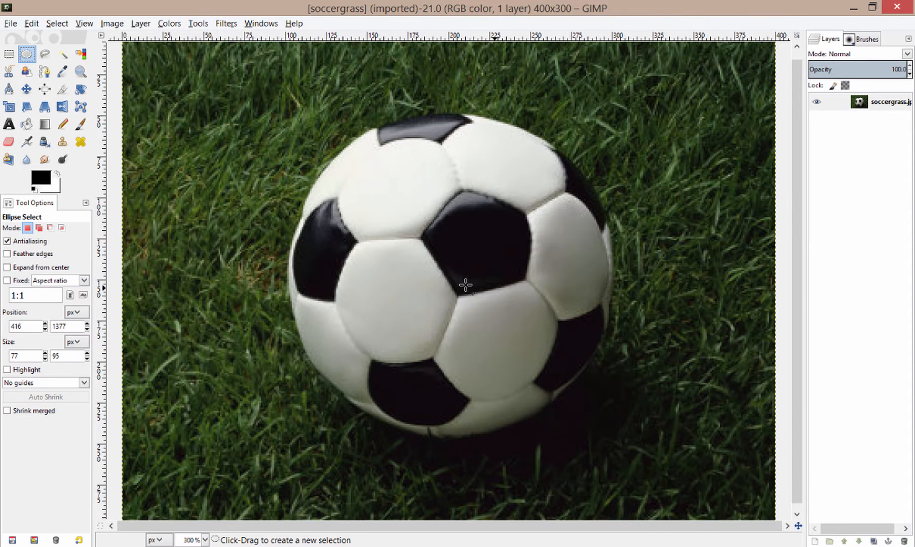
mouse_move(458, 254)
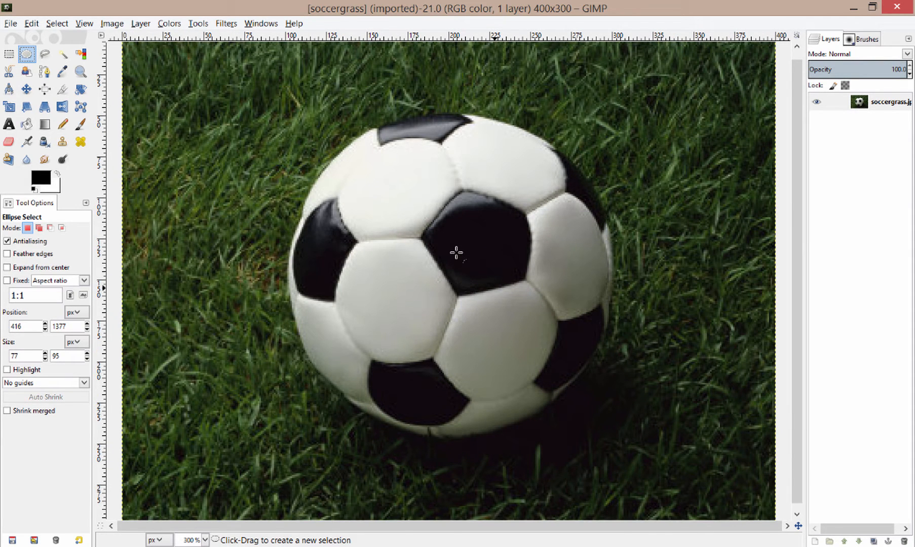
mouse_move(243, 131)
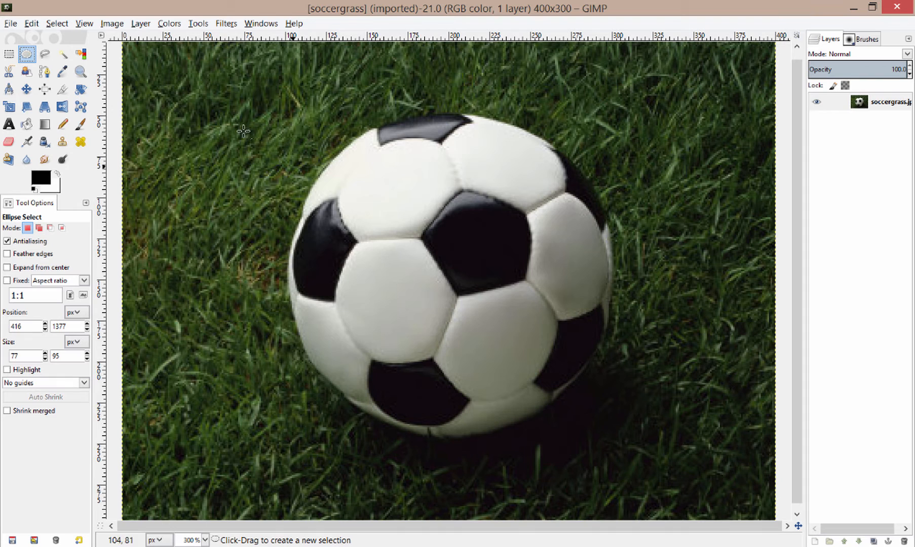
mouse_move(295, 240)
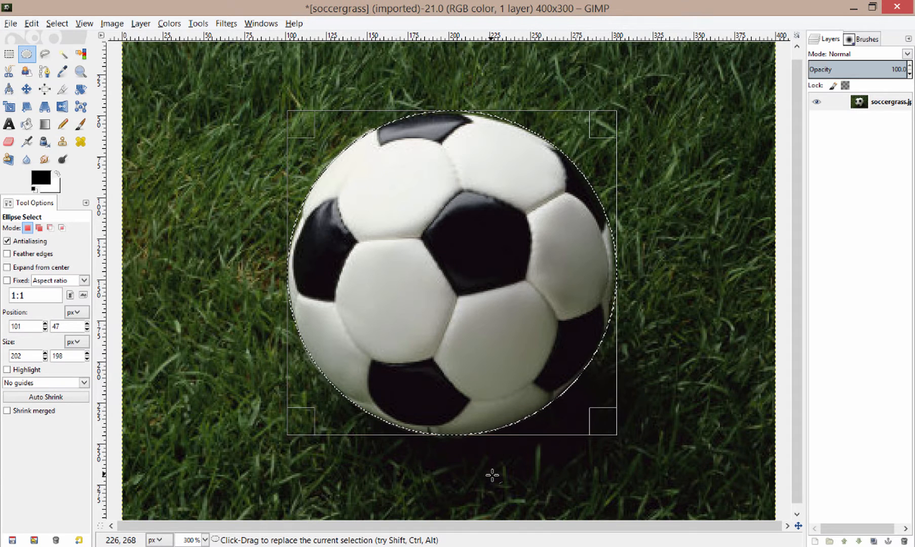
mouse_move(626, 518)
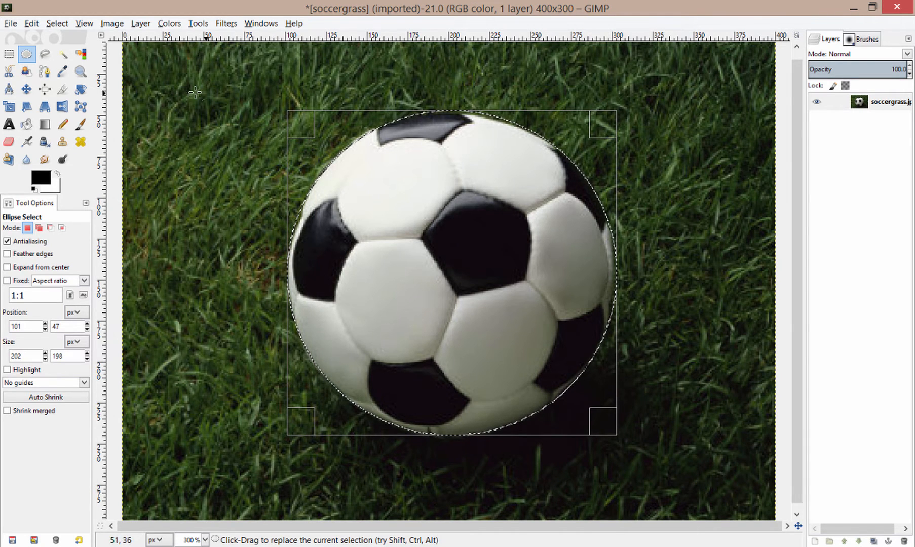
Step: Clear the circular selection, redraw one around the ball, then discard it too
left_click(415, 156)
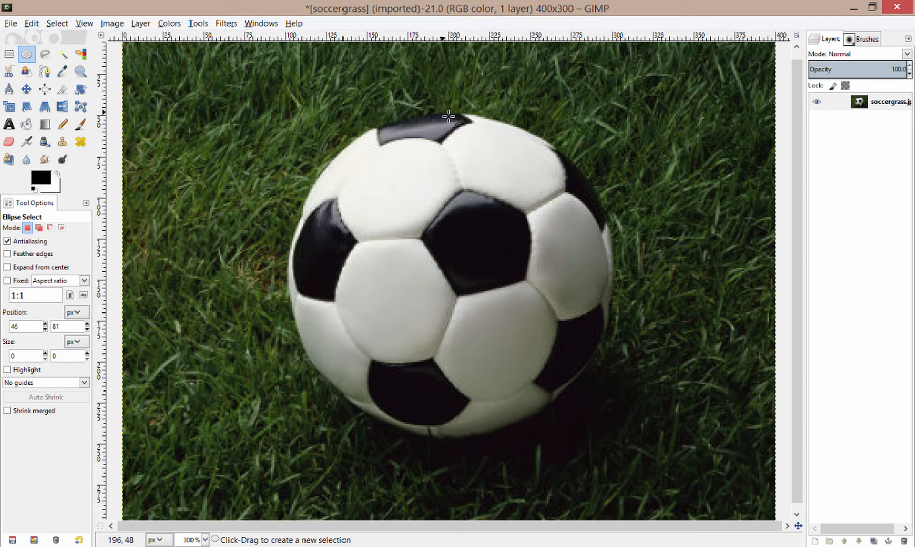
mouse_move(422, 115)
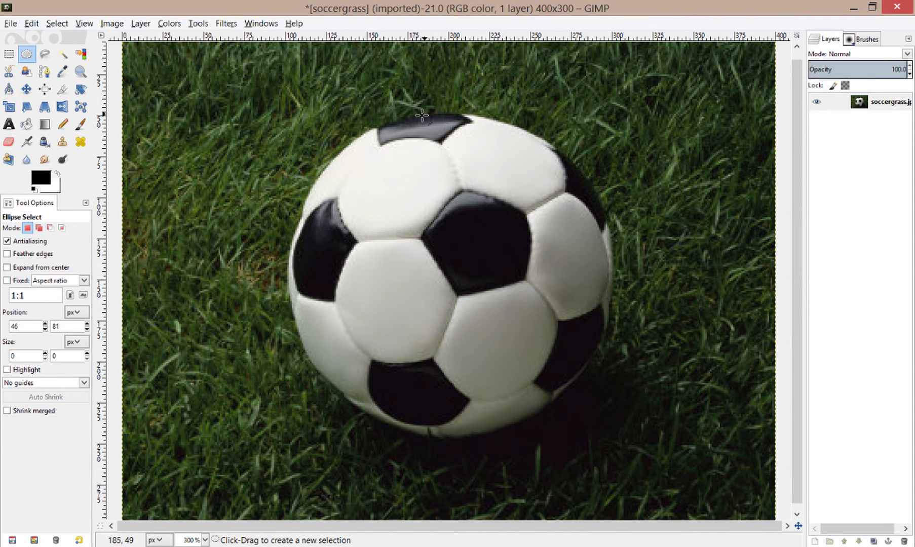
mouse_move(499, 111)
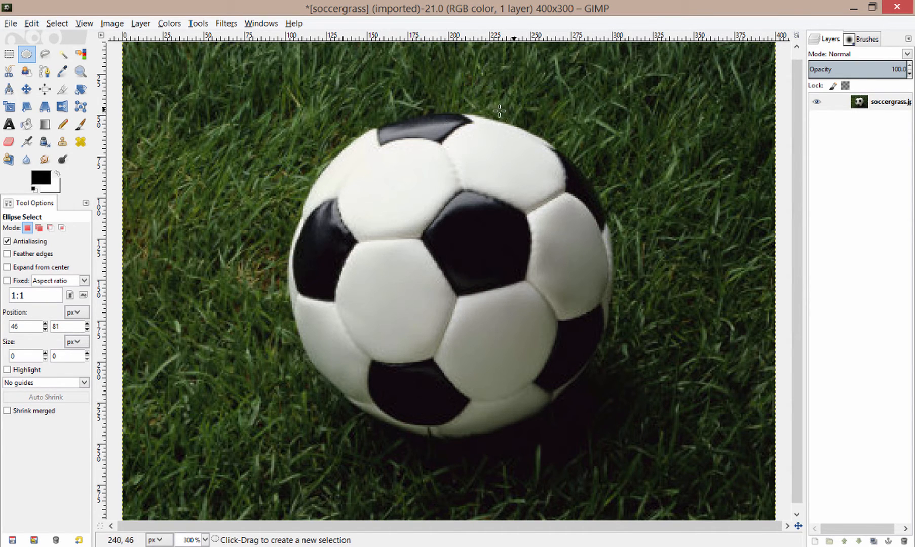
mouse_move(393, 112)
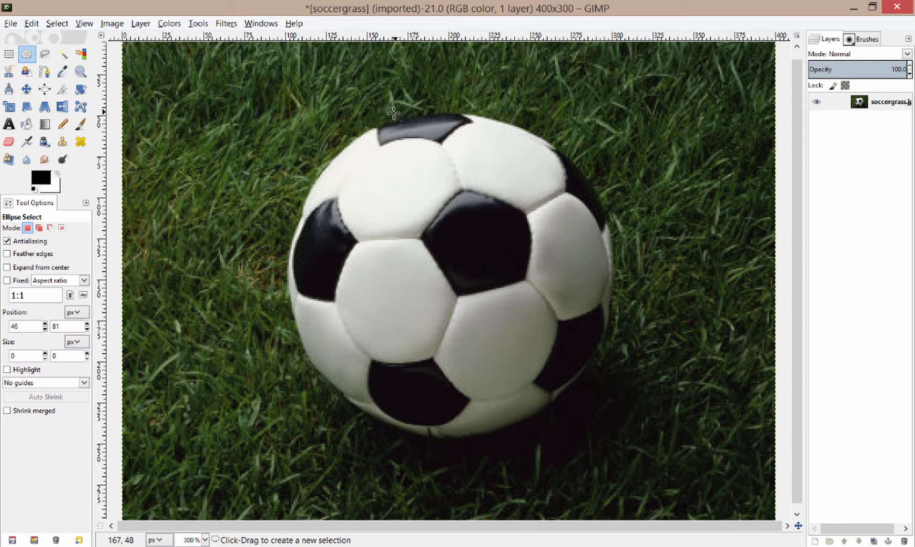
mouse_move(286, 115)
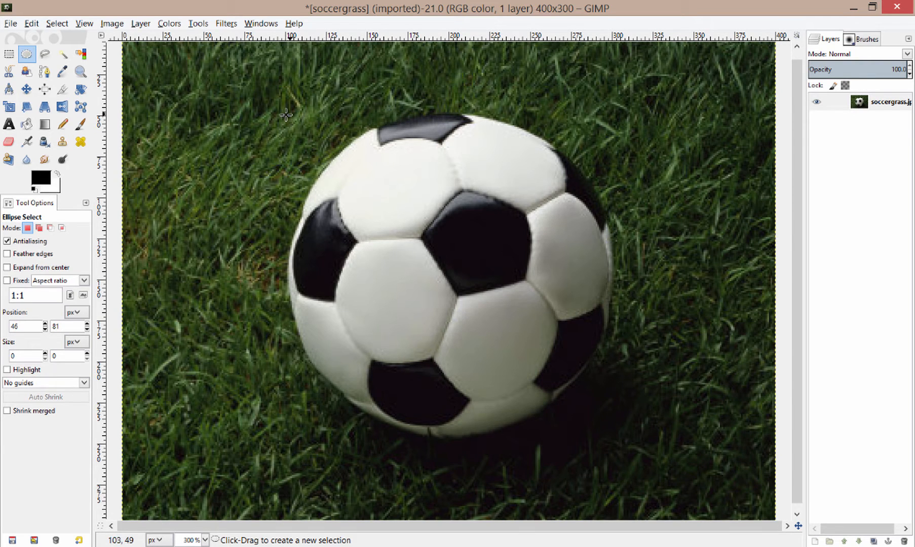
mouse_move(291, 336)
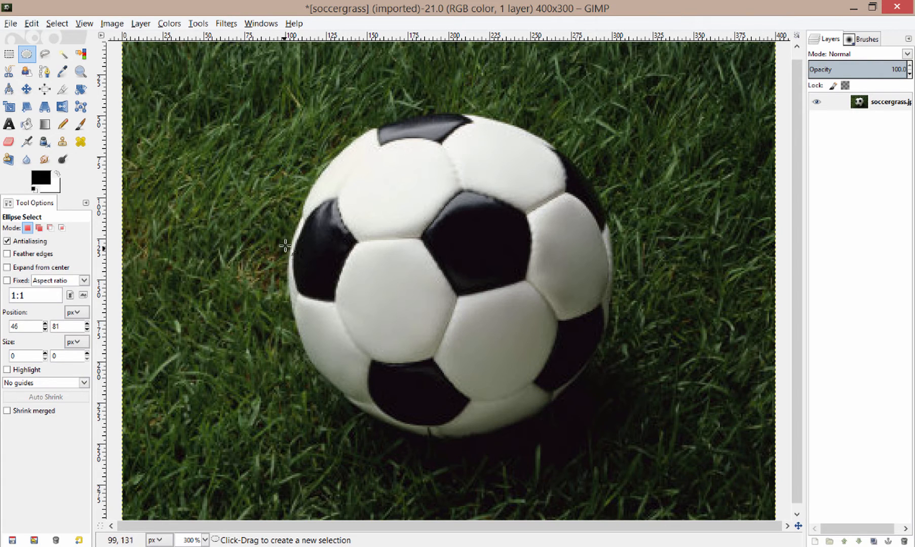
mouse_move(297, 129)
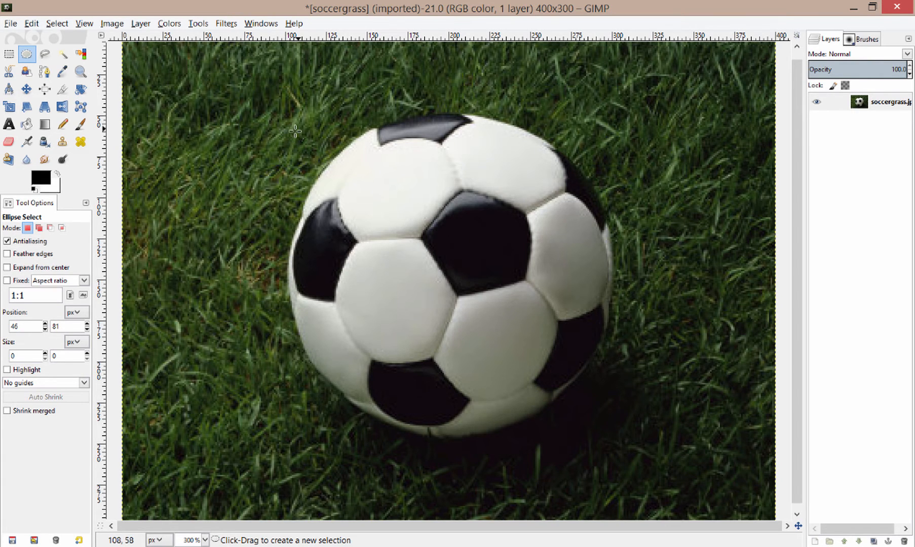
left_click(286, 125)
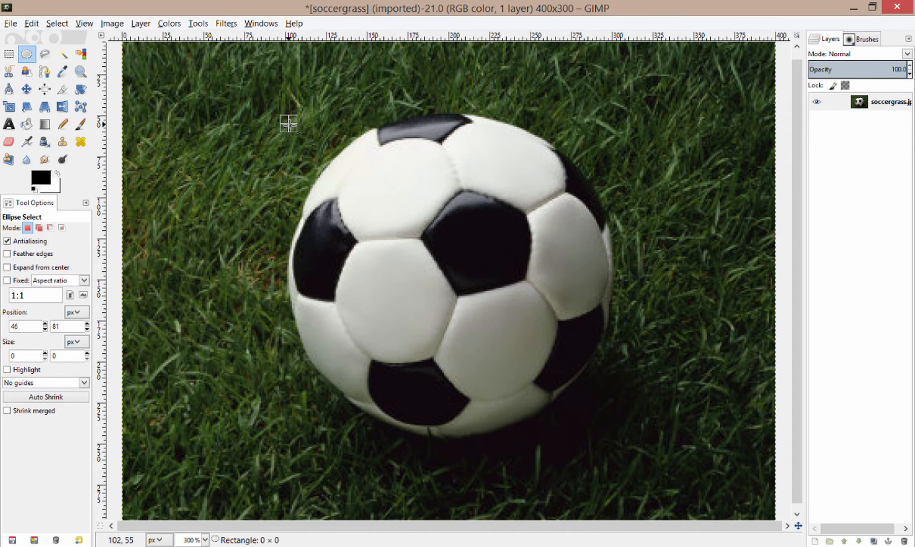
mouse_move(411, 241)
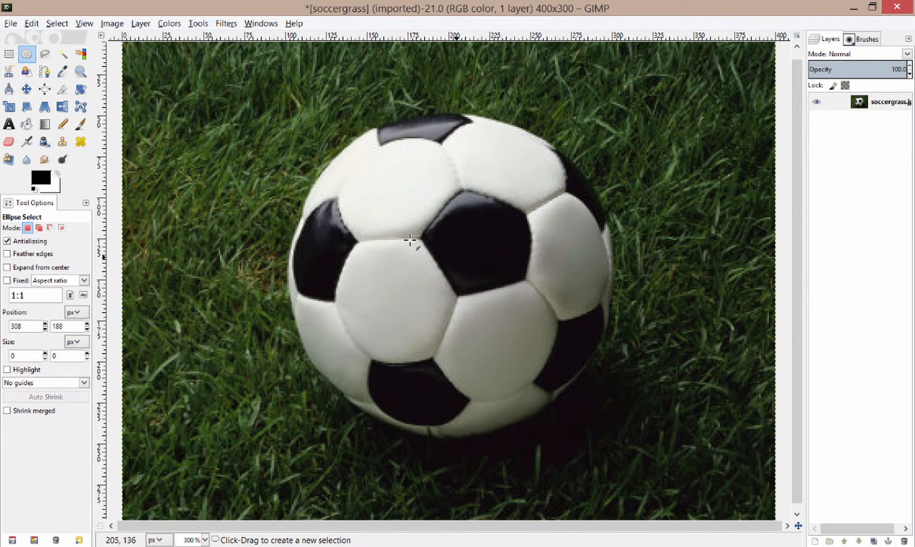
mouse_move(308, 163)
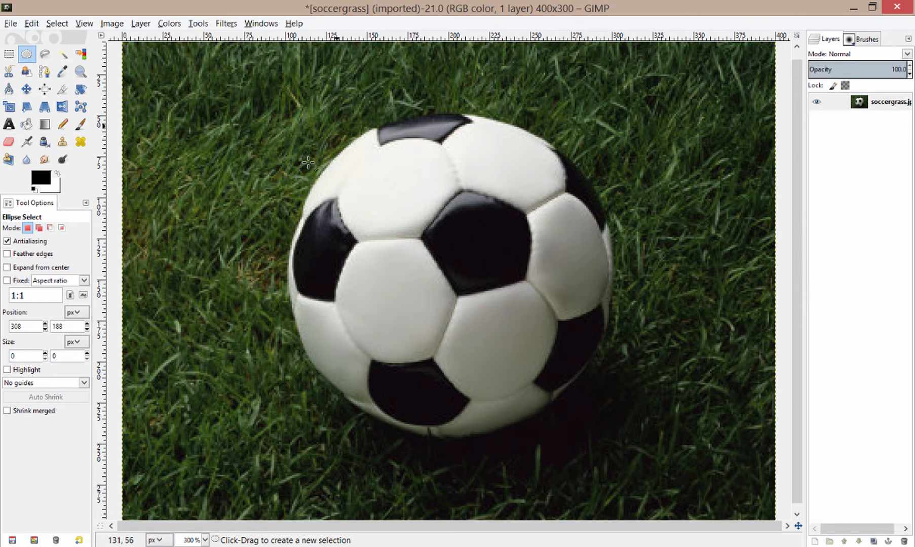
mouse_move(291, 128)
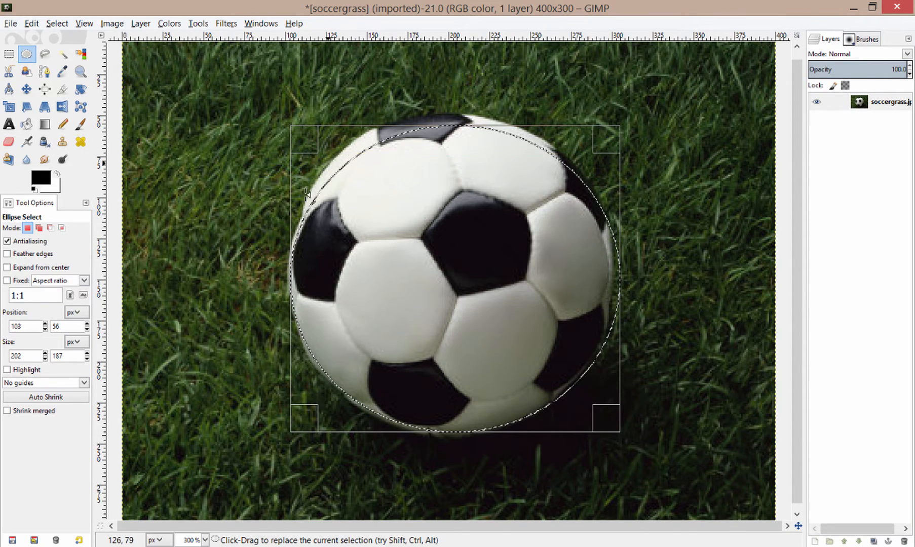
left_click(368, 294)
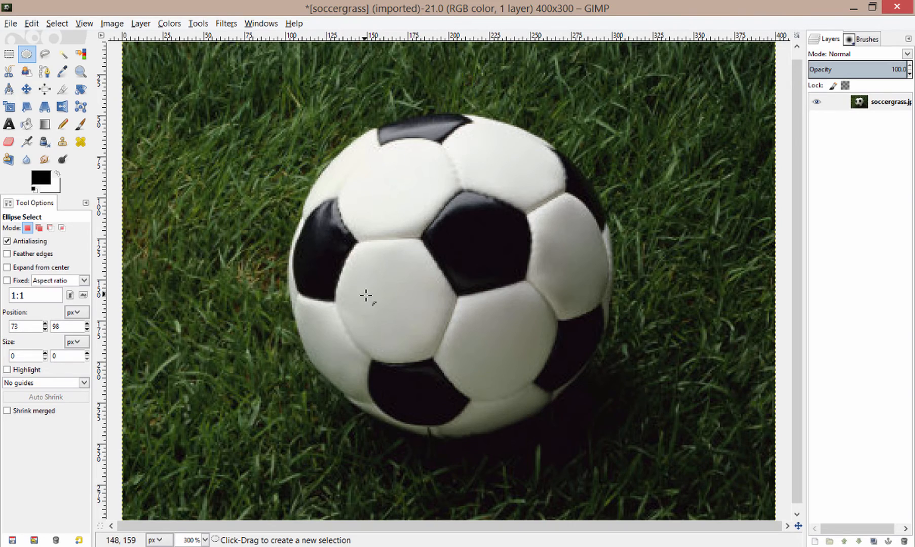
mouse_move(432, 46)
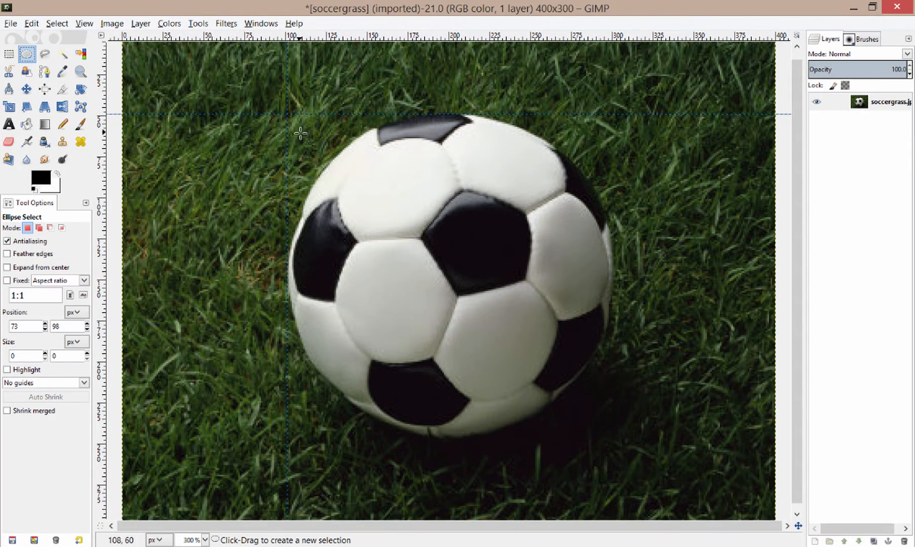
mouse_move(285, 114)
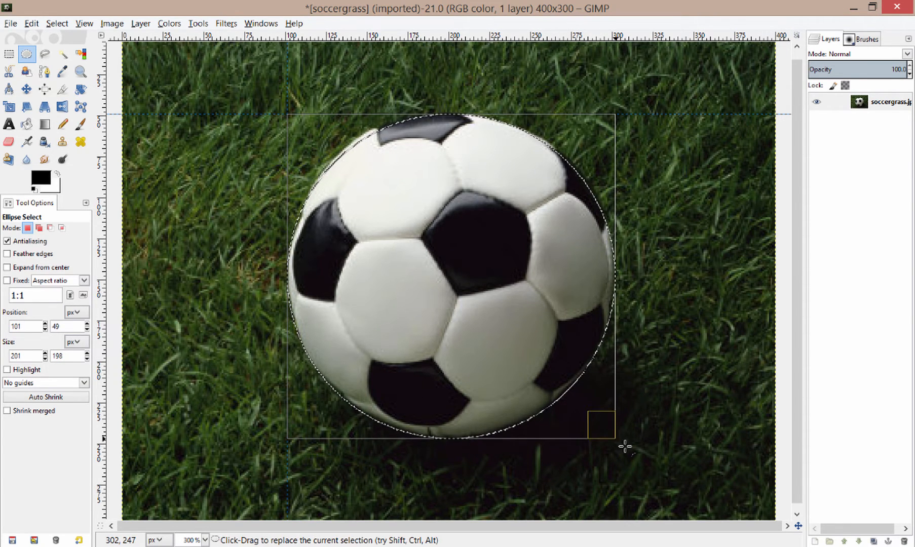
mouse_move(387, 165)
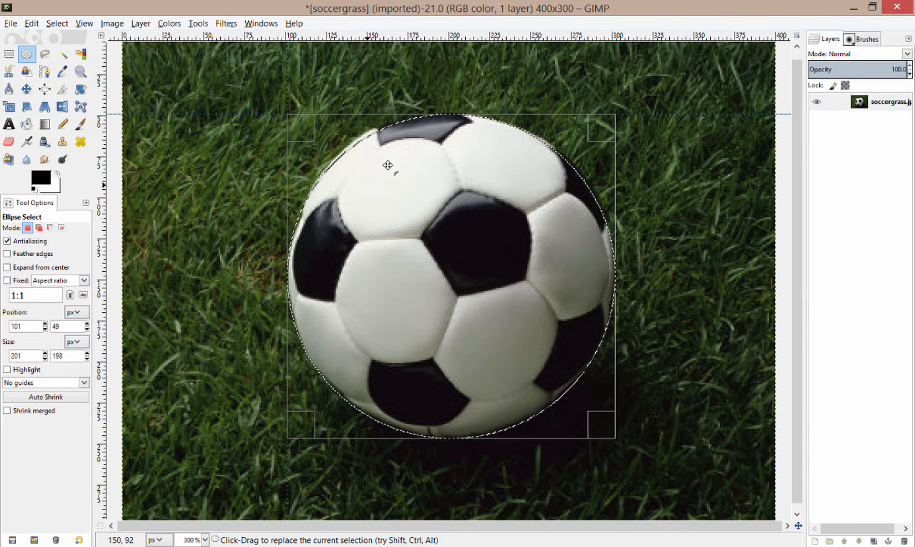
mouse_move(312, 212)
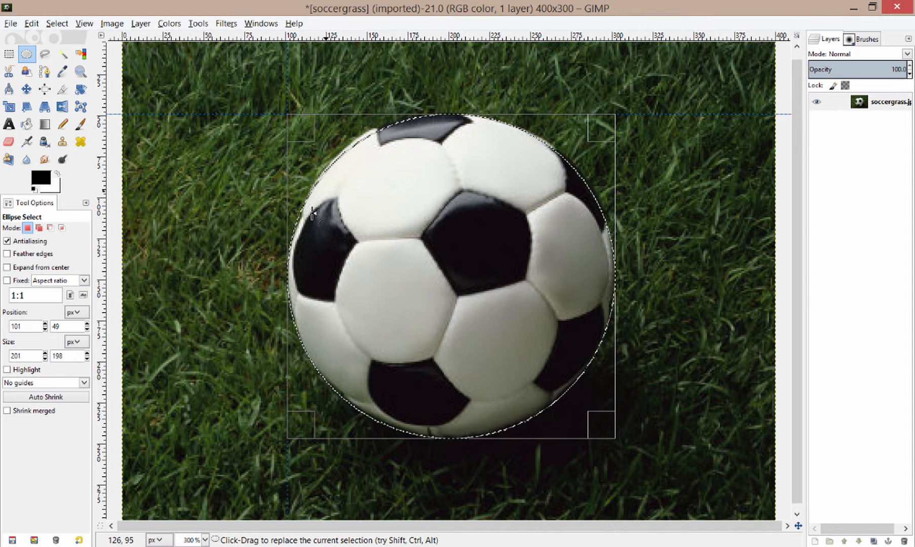
mouse_move(439, 235)
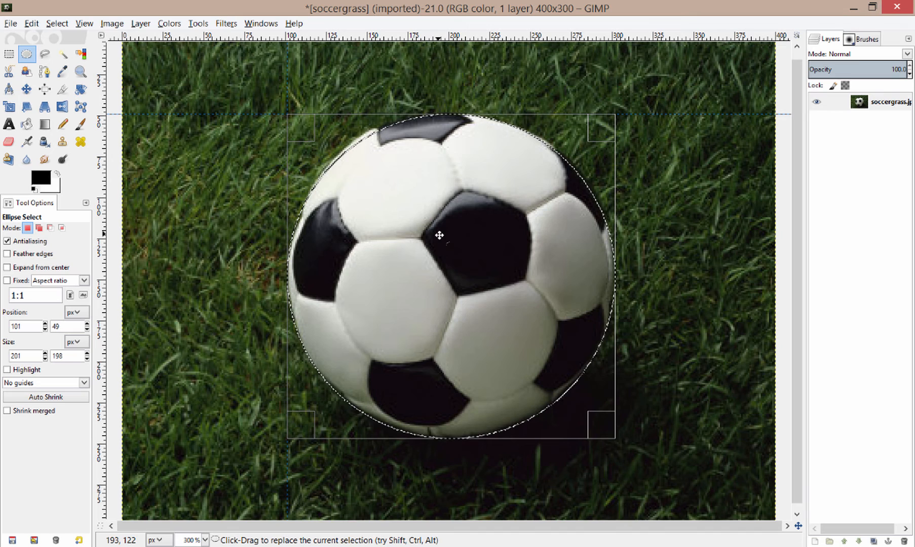
mouse_move(433, 260)
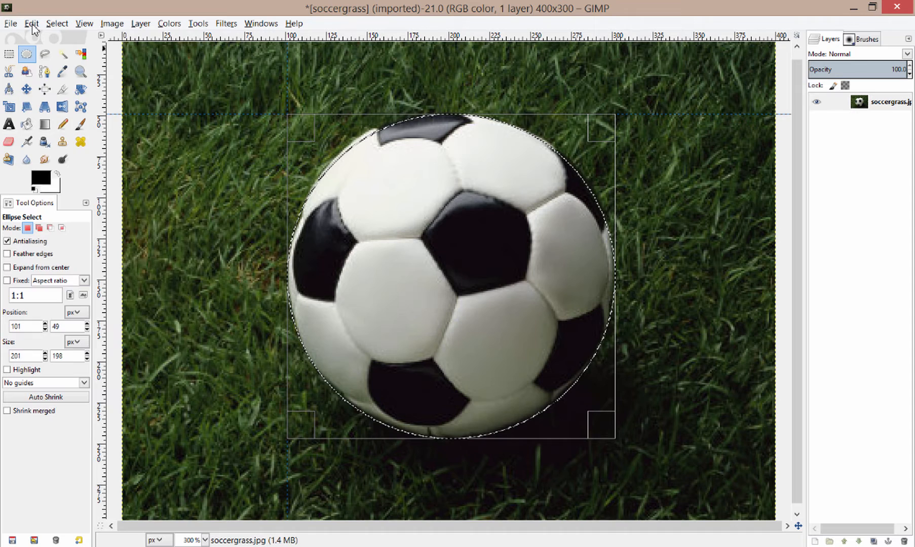
left_click(31, 24)
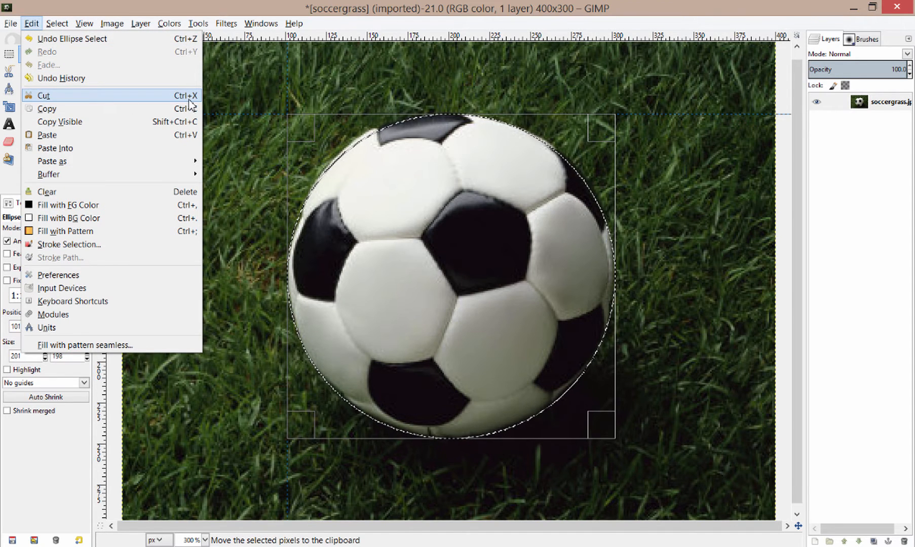
mouse_move(193, 102)
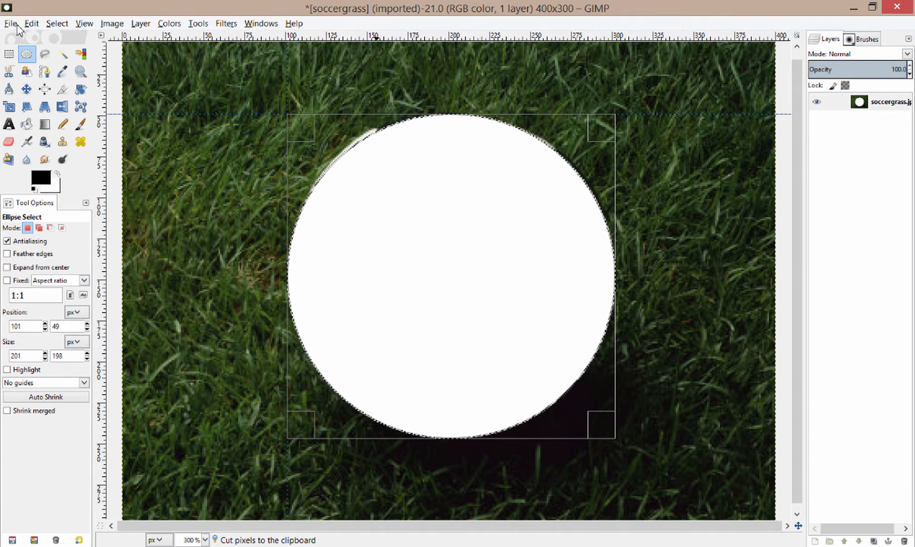
mouse_move(618, 294)
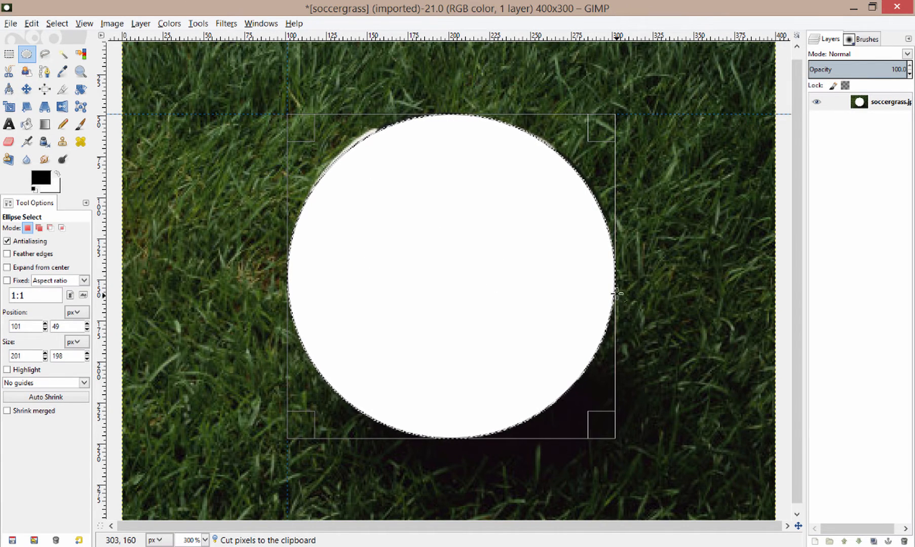
mouse_move(534, 237)
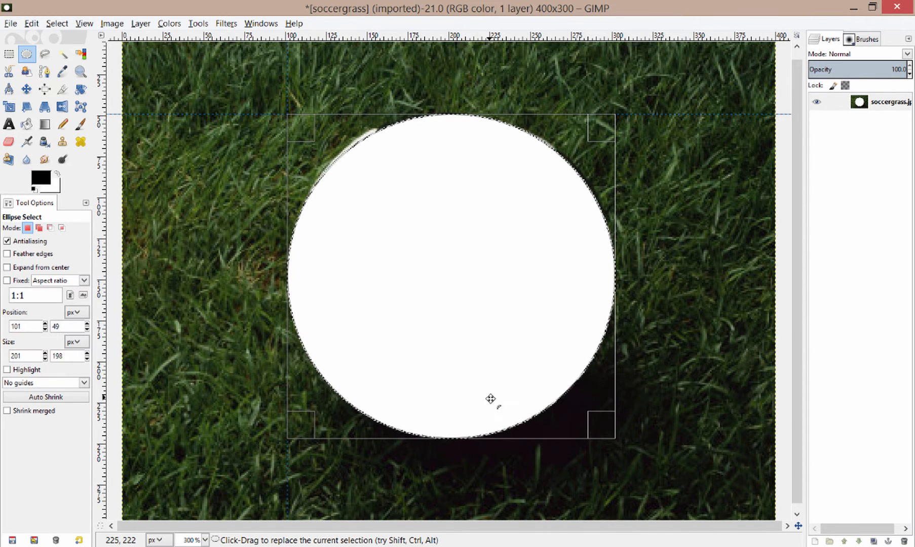
mouse_move(426, 224)
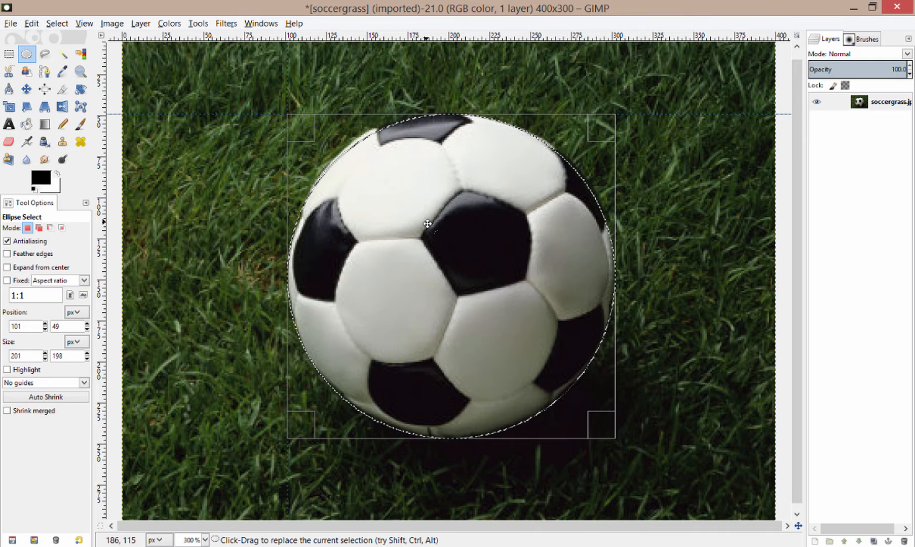
Step: Copy the circled soccer ball to the clipboard, then drop the selection
left_click(31, 23)
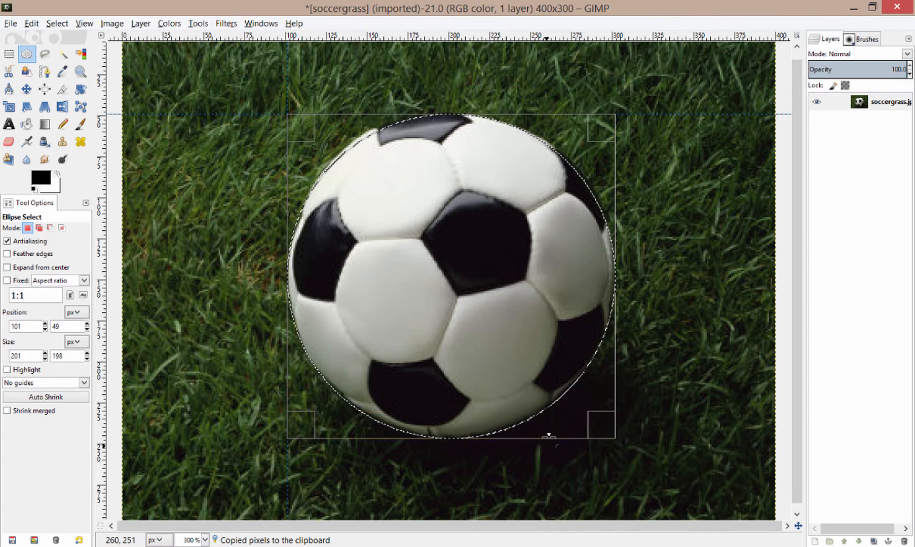
mouse_move(628, 301)
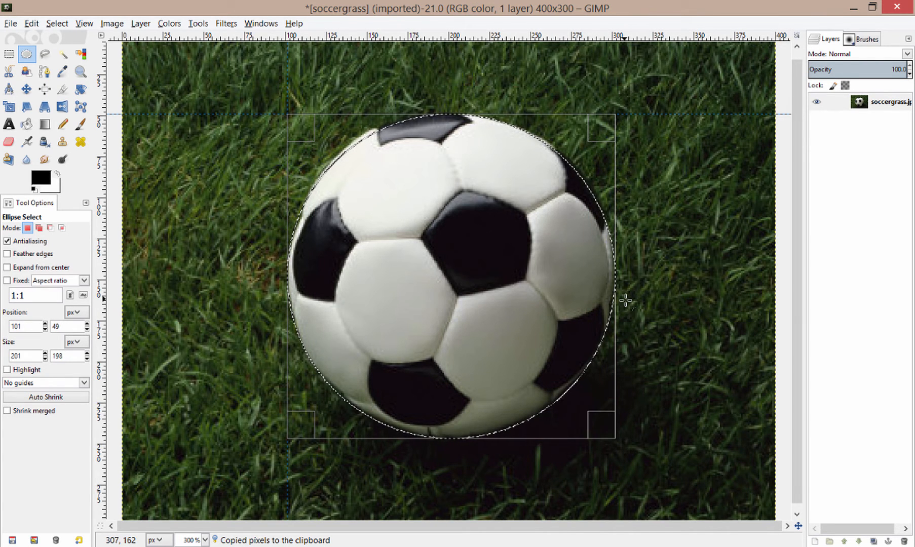
left_click(429, 228)
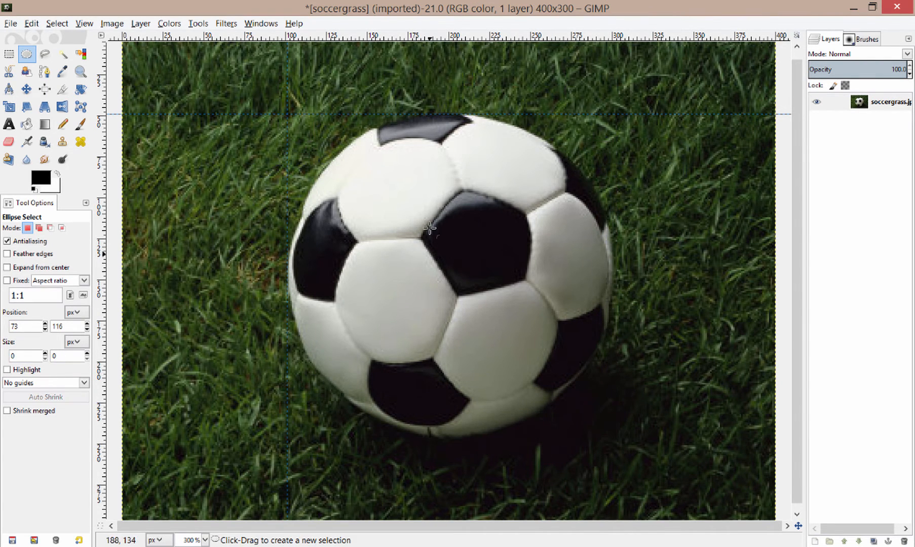
mouse_move(508, 242)
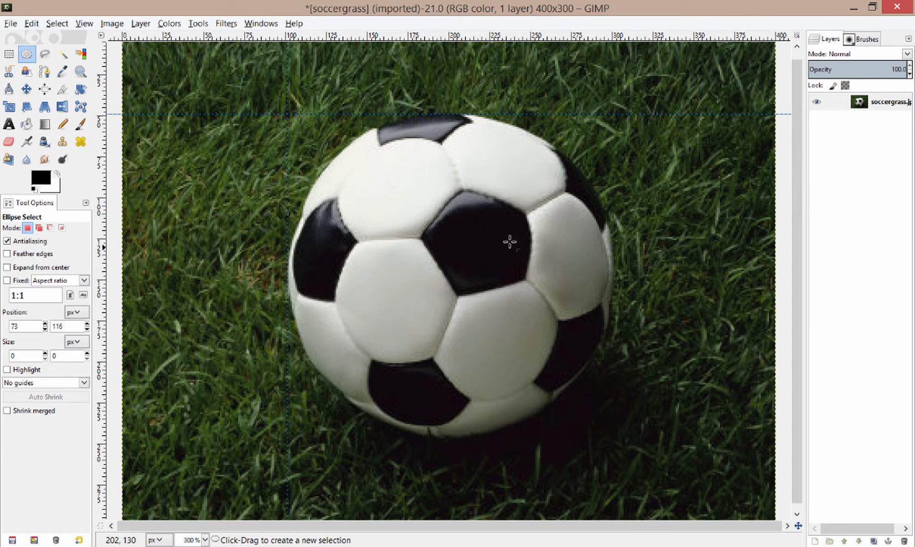
mouse_move(396, 321)
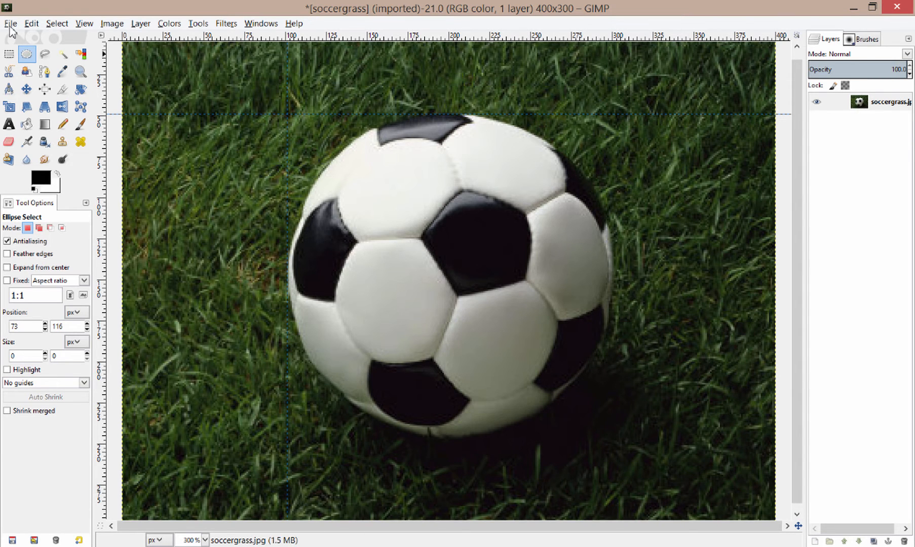
Step: Show the File menu to reach the Open command
left_click(11, 23)
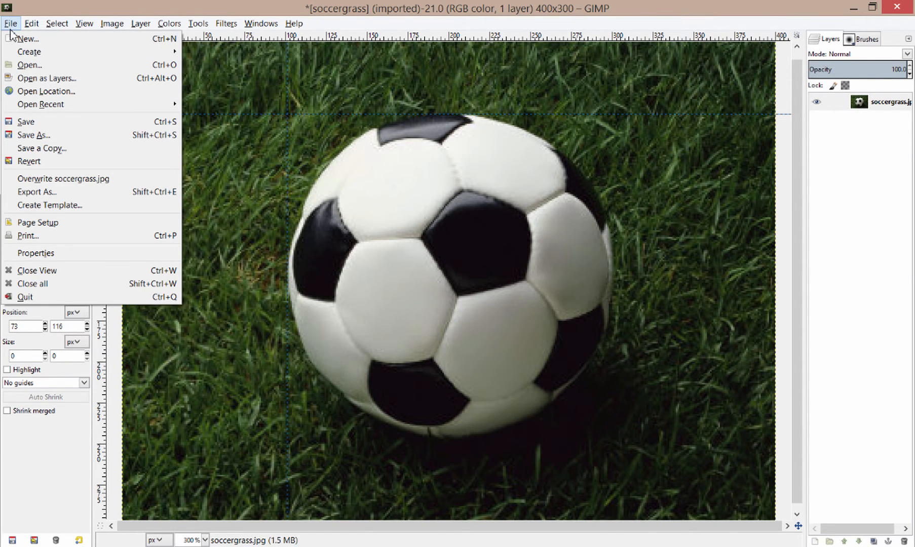
mouse_move(47, 284)
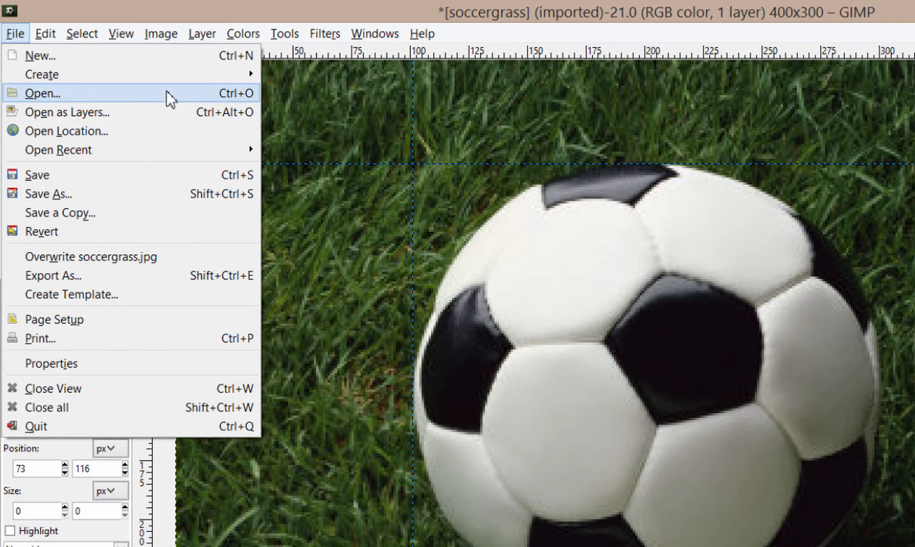
mouse_move(160, 104)
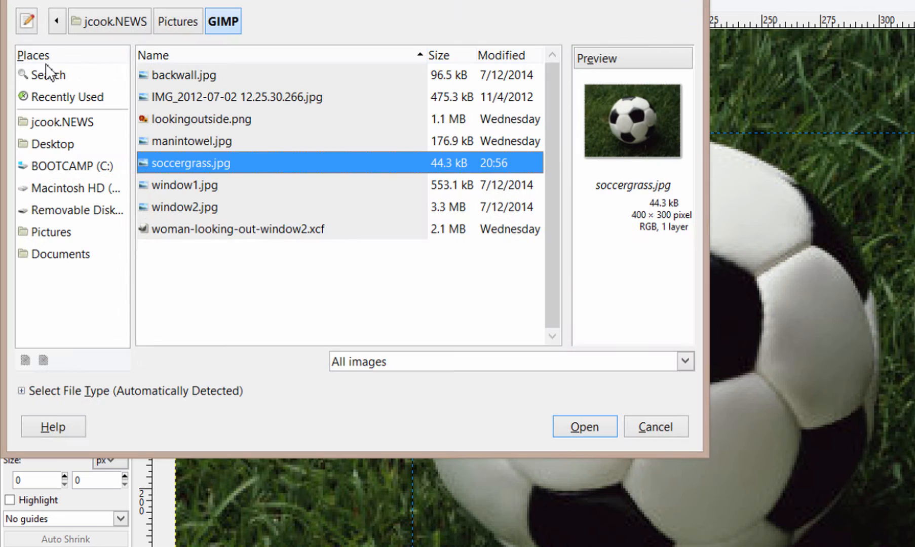
Step: Open window1.jpg, the 2000×2000 curtained-window photo
left_click(184, 185)
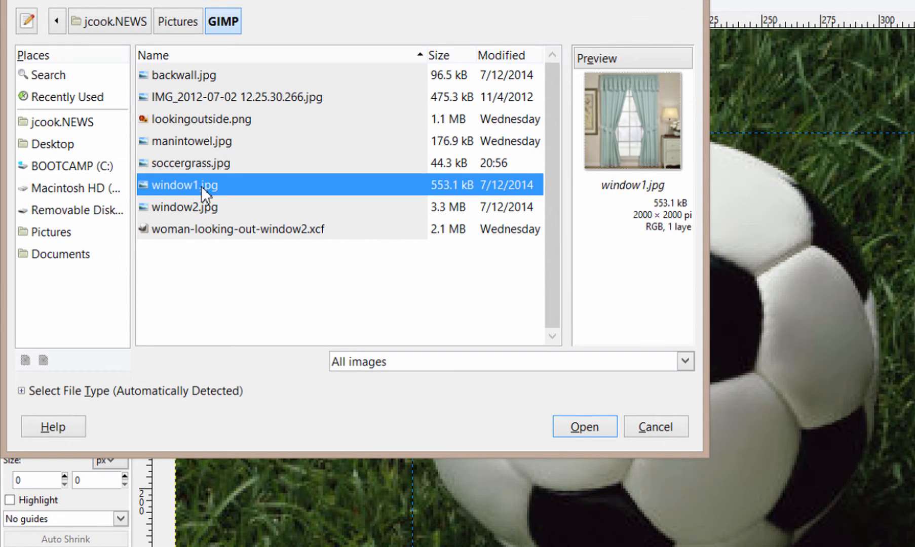
mouse_move(365, 193)
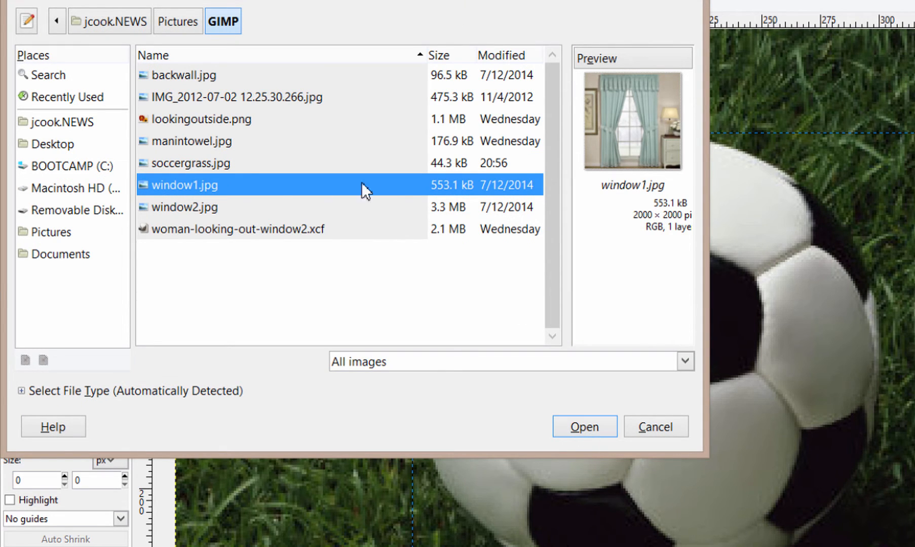
mouse_move(540, 434)
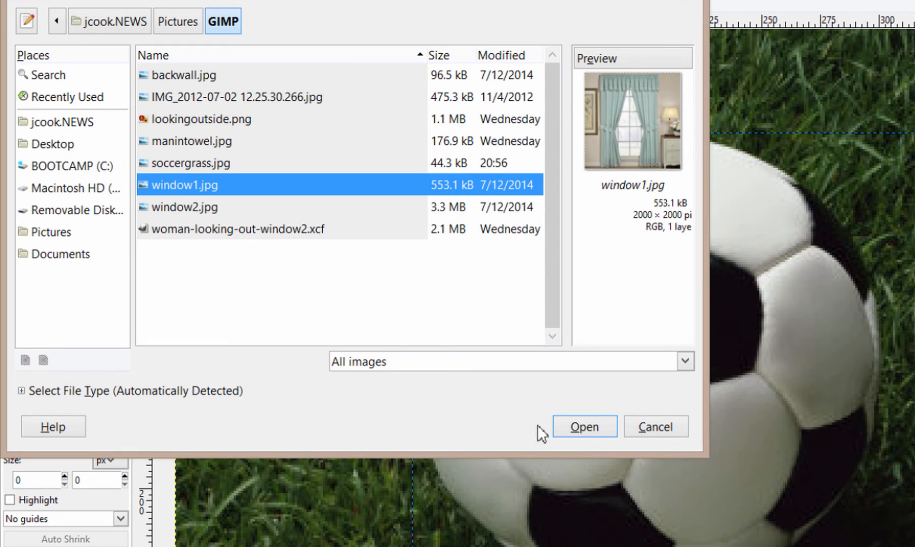
left_click(584, 427)
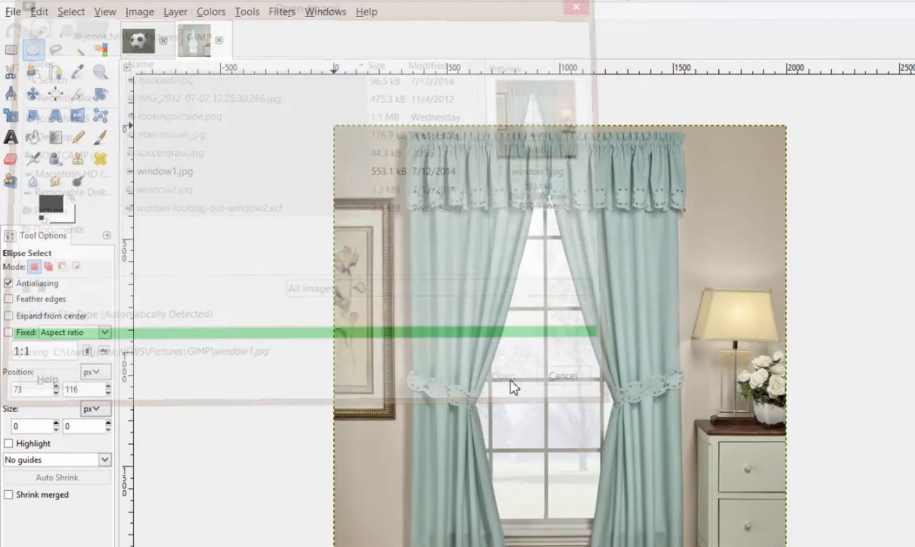
left_click(496, 375)
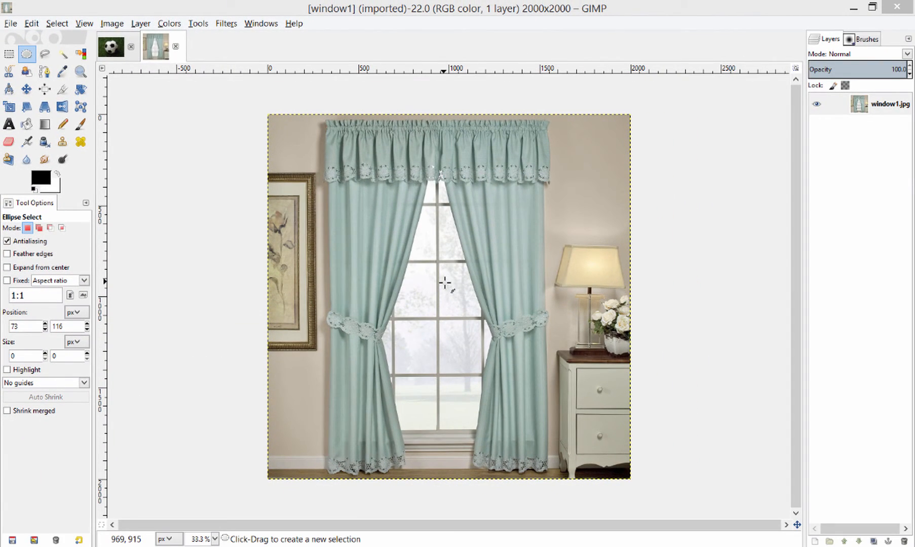
mouse_move(436, 321)
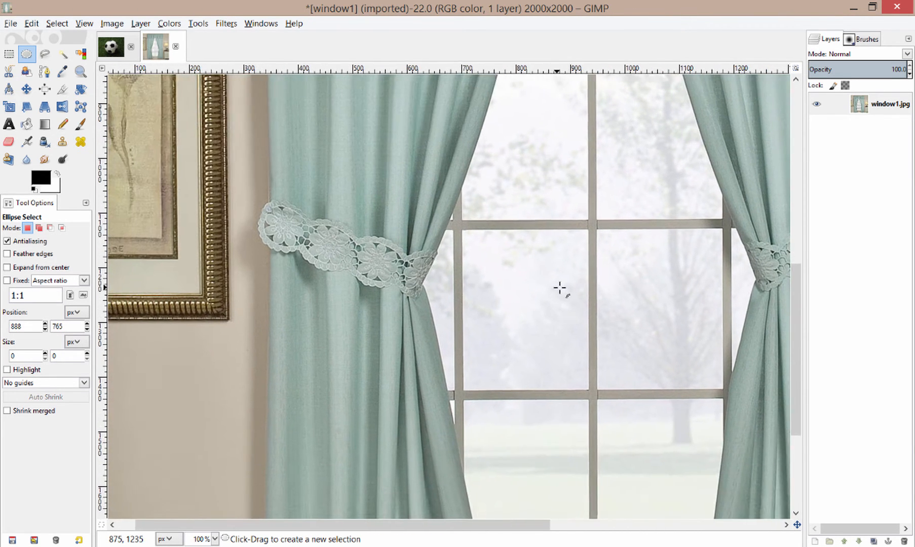
Step: Scroll the window1 view down toward the bottom of the left curtain
scroll("down", 3)
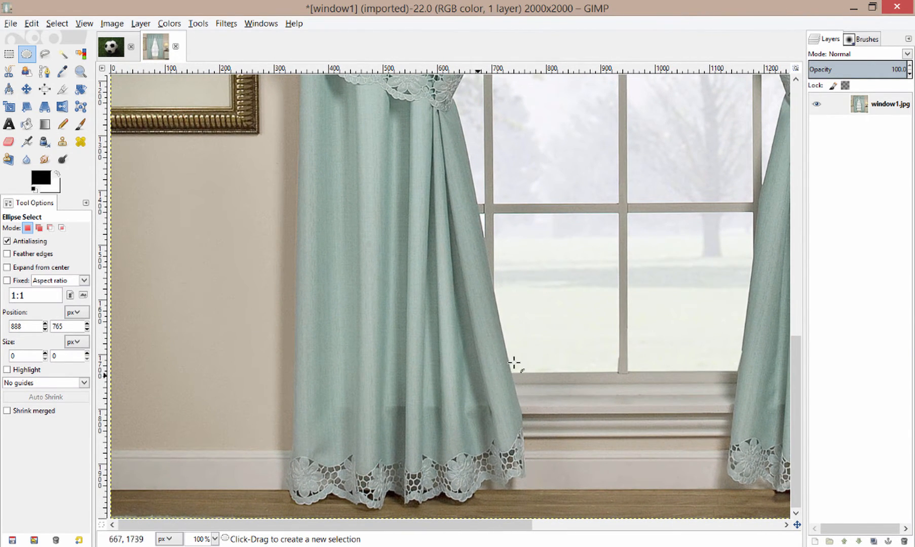
mouse_move(532, 269)
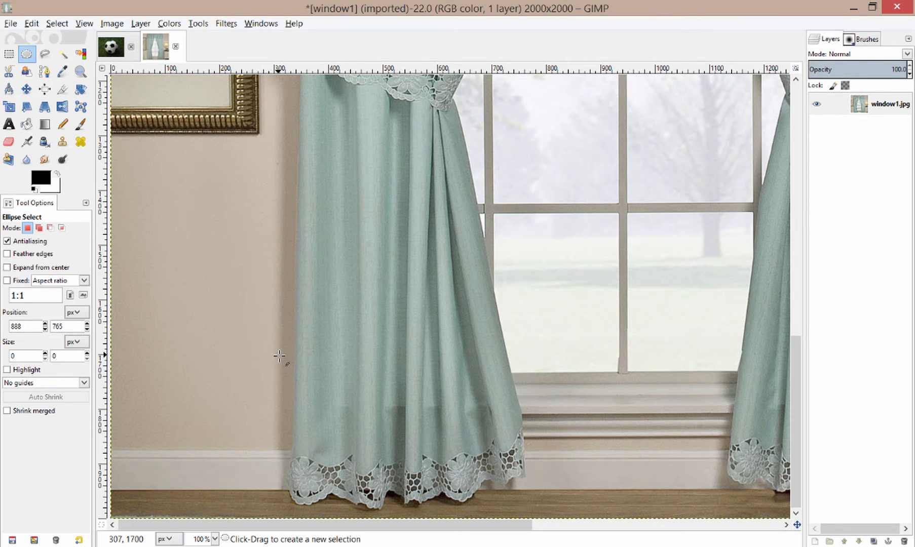
left_click(50, 228)
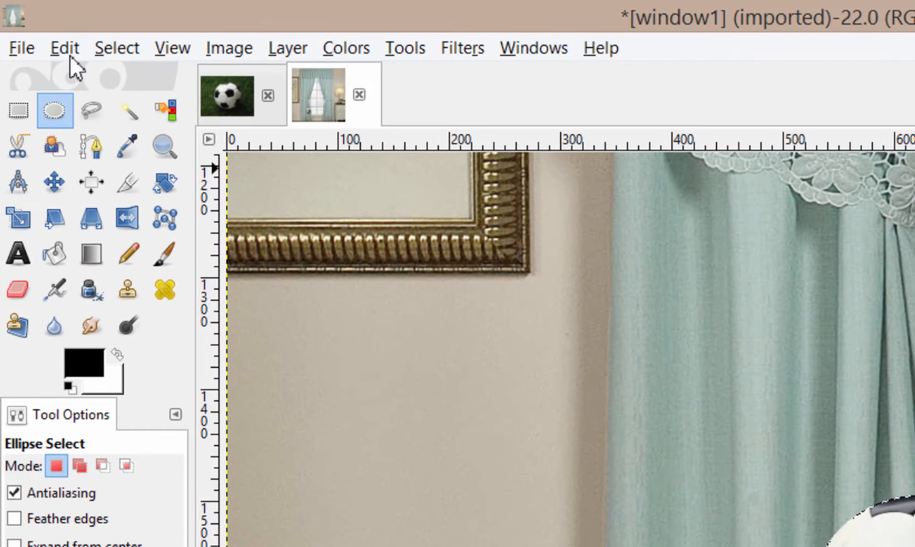
Step: Paste the soccer ball into window1 as a floating layer and switch to Move
left_click(65, 47)
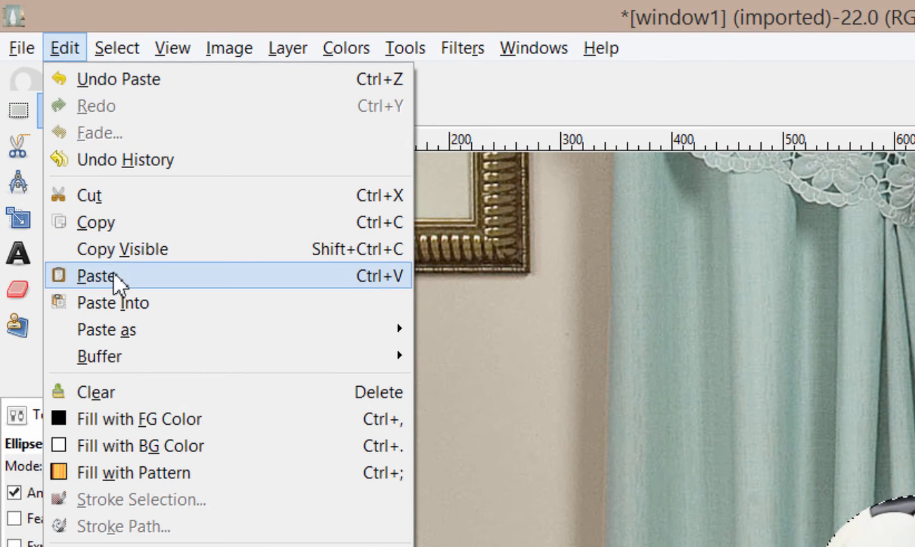
left_click(94, 276)
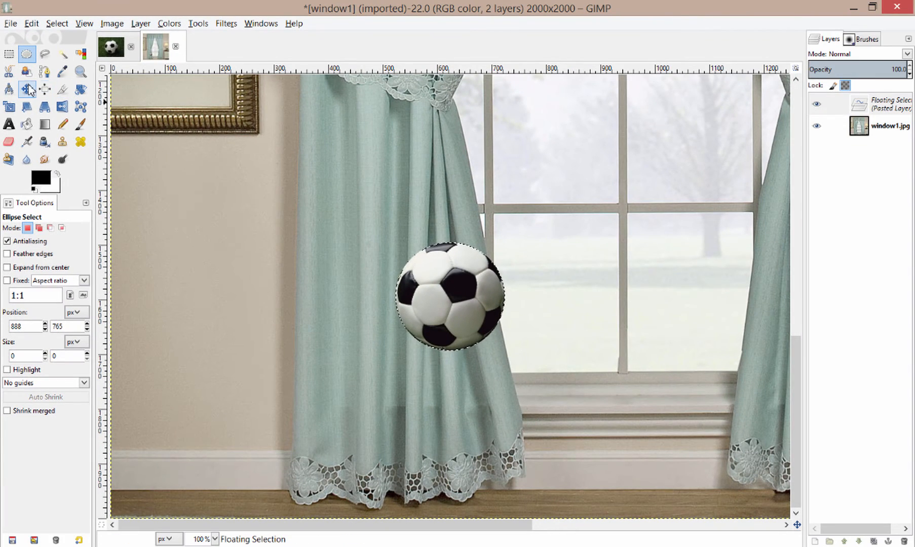
left_click(27, 90)
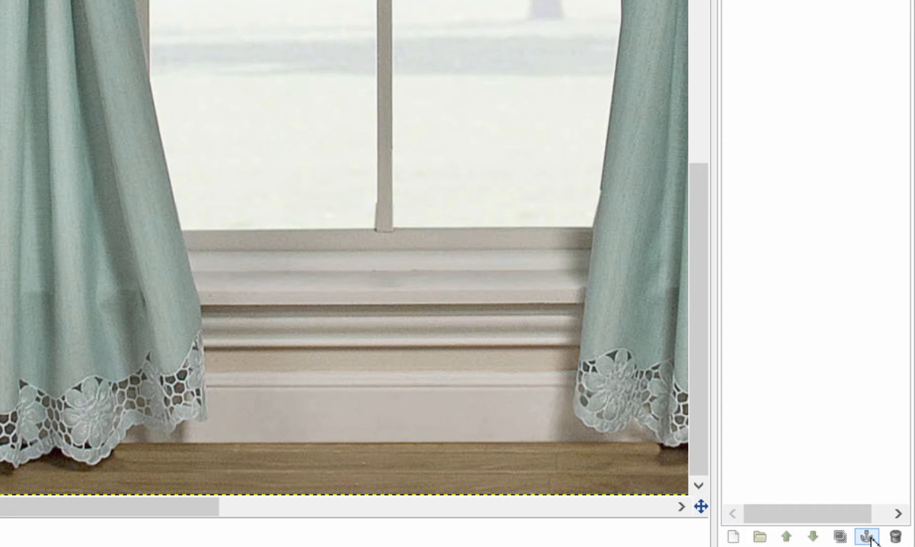
left_click(872, 537)
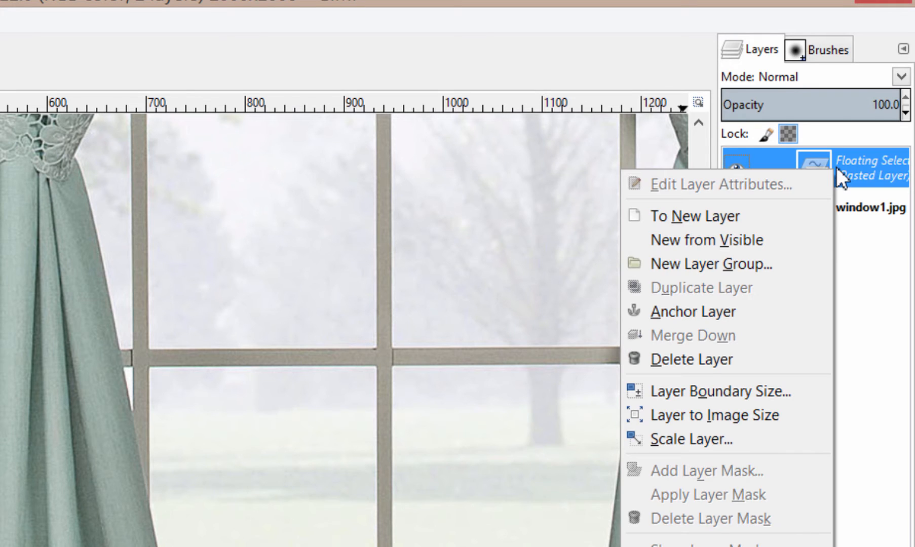
mouse_move(708, 321)
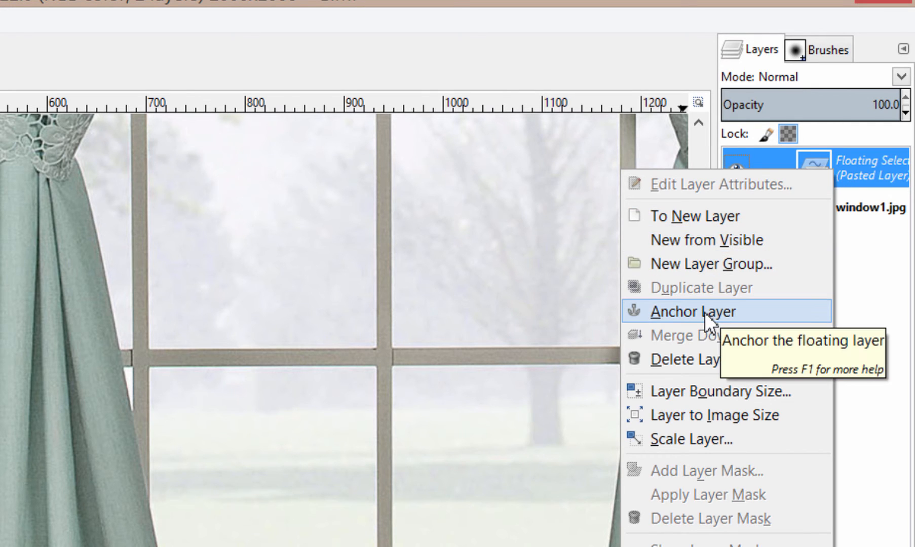
Step: Anchor the floating soccer ball onto the window1 layer beside the left curtain
left_click(701, 311)
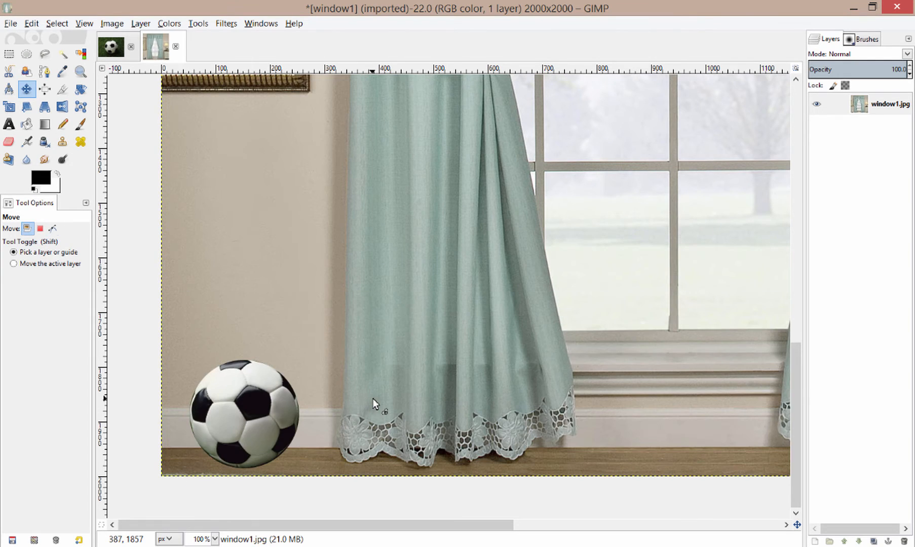
mouse_move(365, 316)
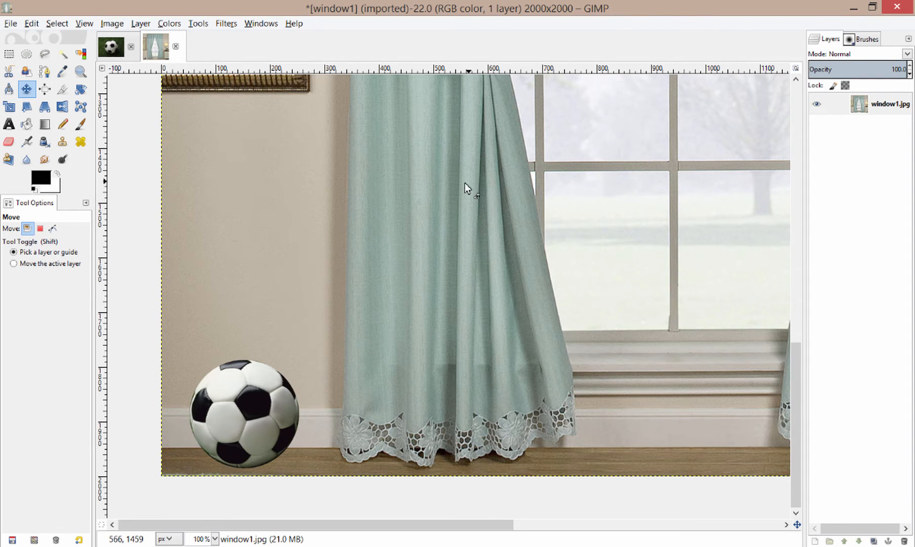
mouse_move(551, 193)
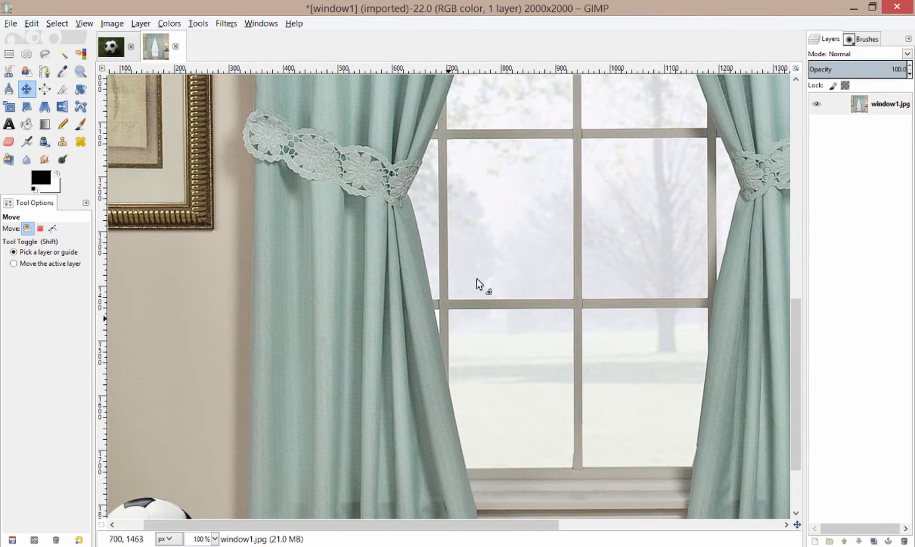
Step: Select the Ellipse Select tool again for the window1 photo
left_click(27, 53)
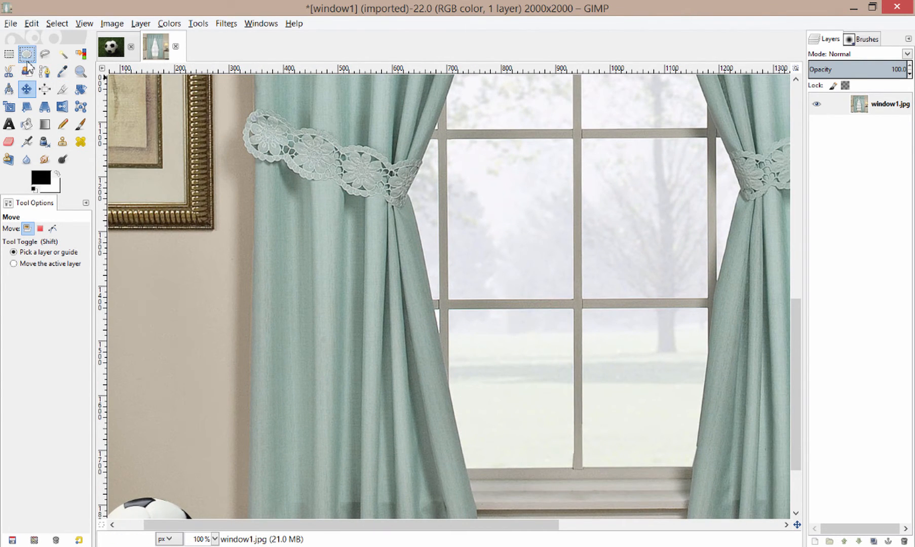
left_click(26, 54)
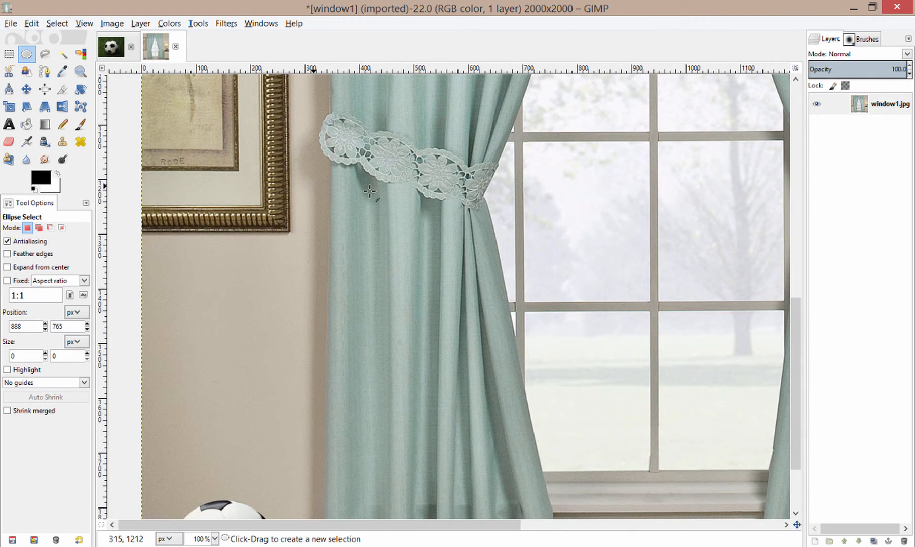
mouse_move(464, 205)
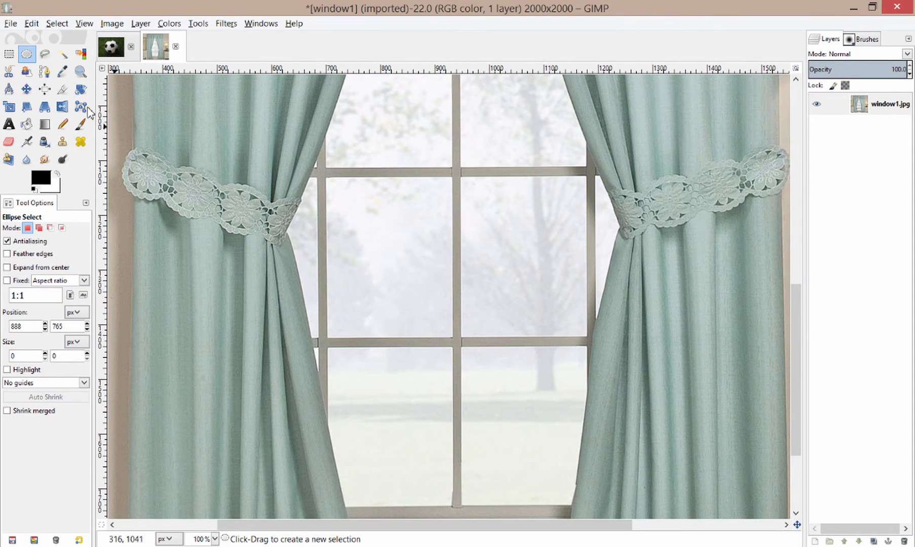
Step: Switch to the Rectangle Select tool to frame the two upper window panes
left_click(8, 53)
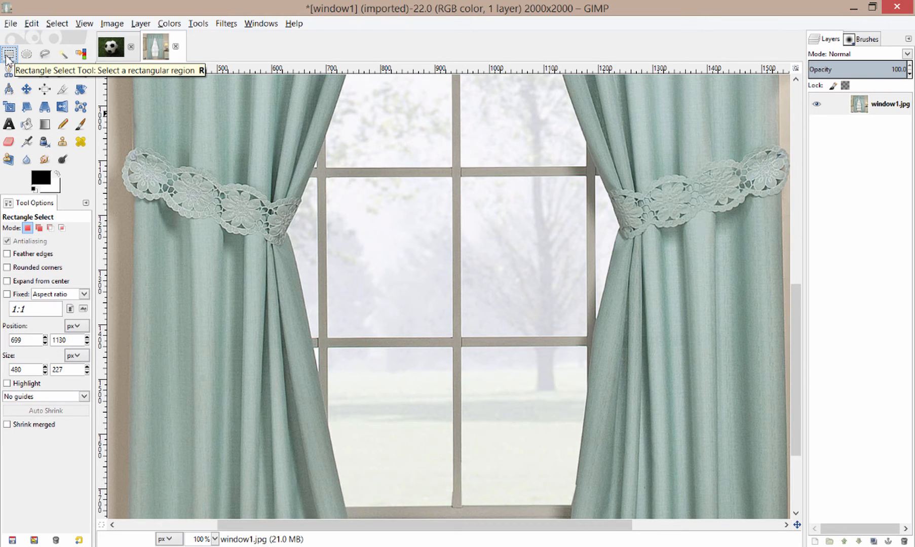
mouse_move(330, 180)
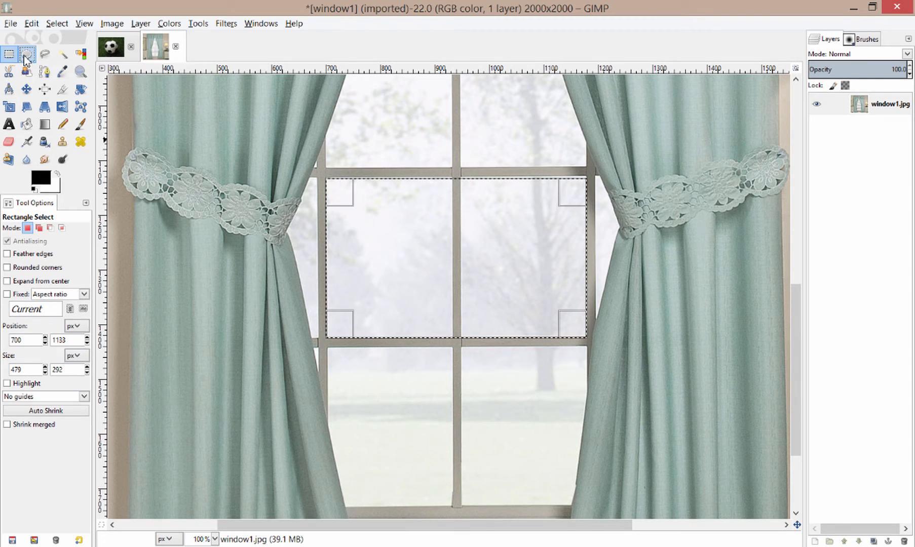
Step: Reselect the Ellipse Select tool, keeping the rectangle over the upper panes
left_click(26, 53)
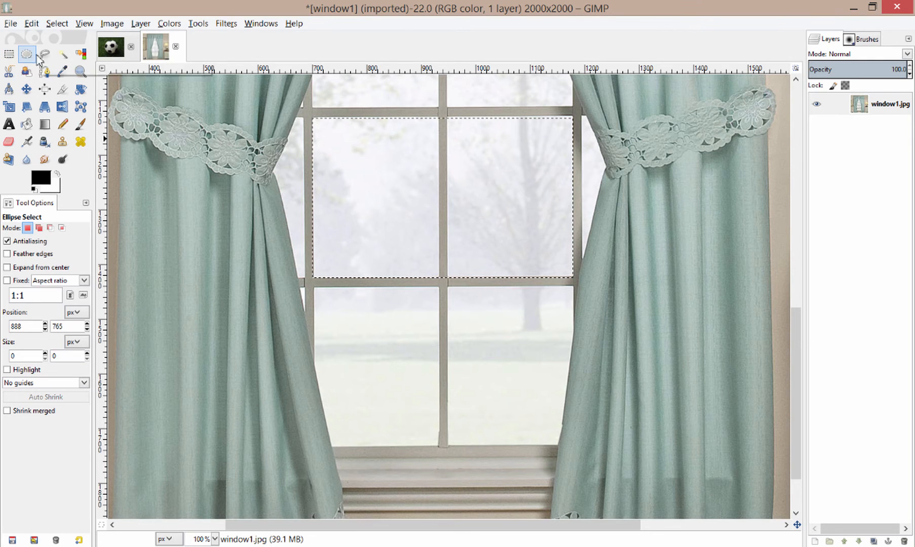
mouse_move(45, 54)
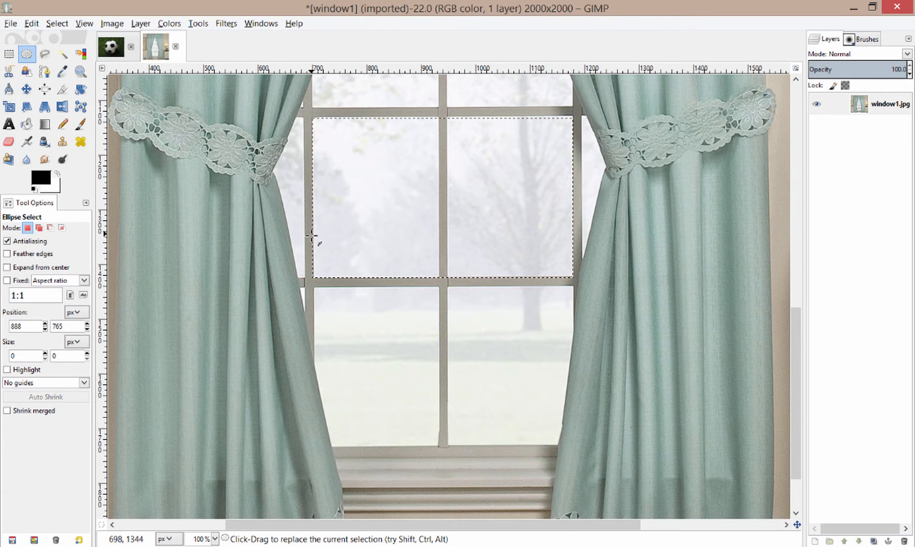
mouse_move(391, 182)
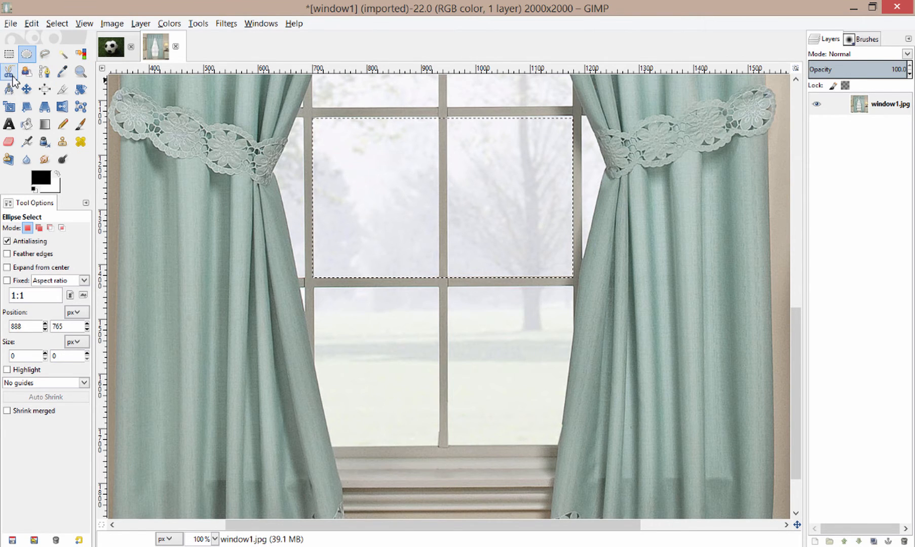
mouse_move(296, 208)
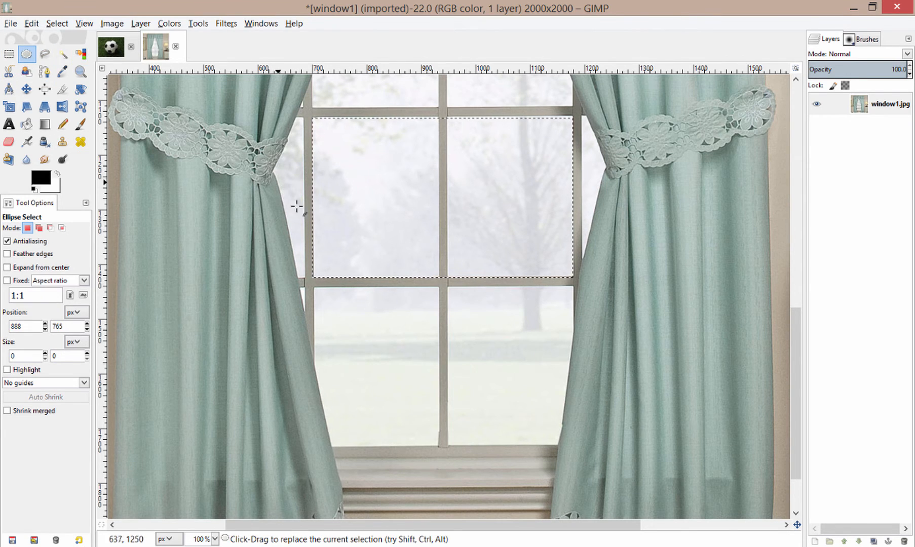
mouse_move(461, 212)
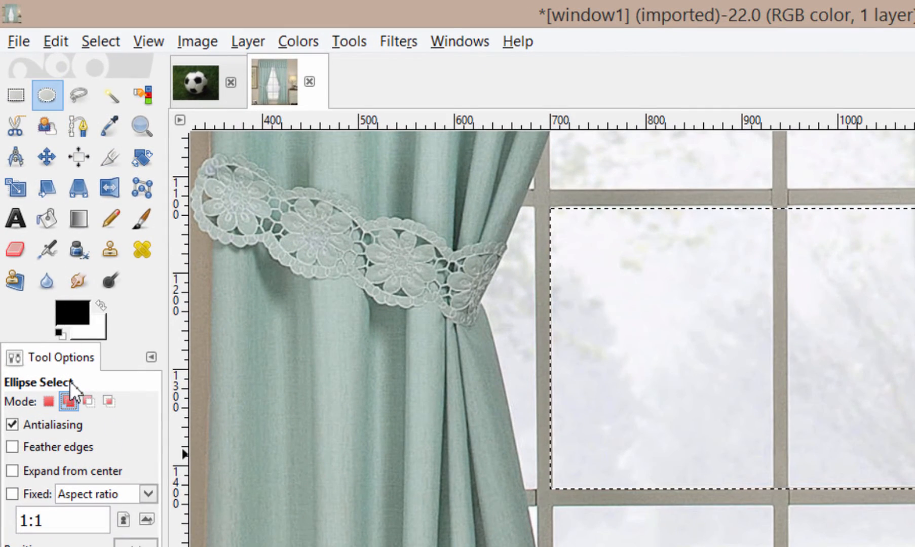
mouse_move(69, 401)
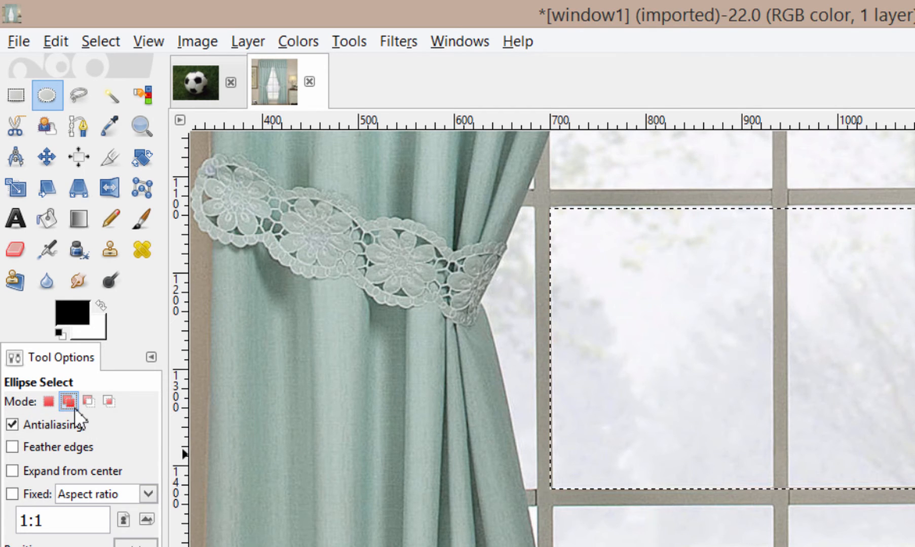
mouse_move(88, 401)
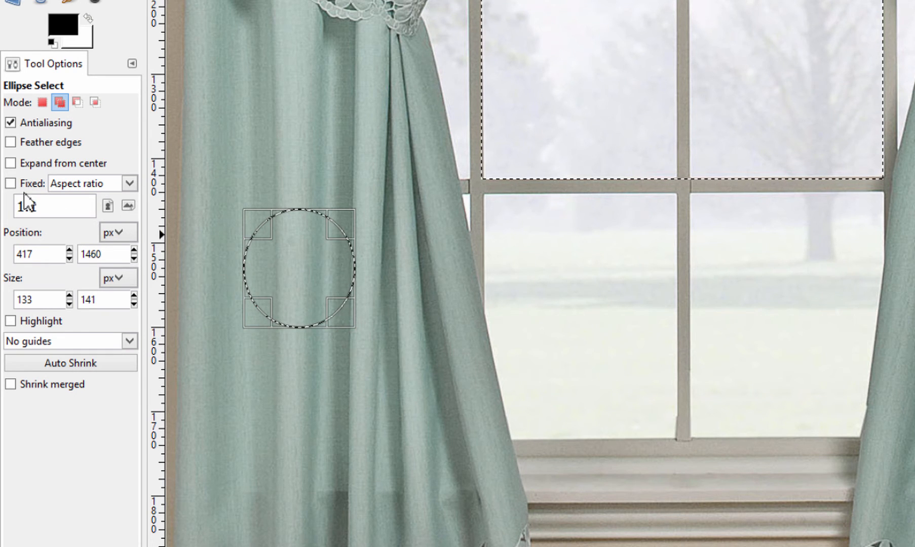
mouse_move(106, 205)
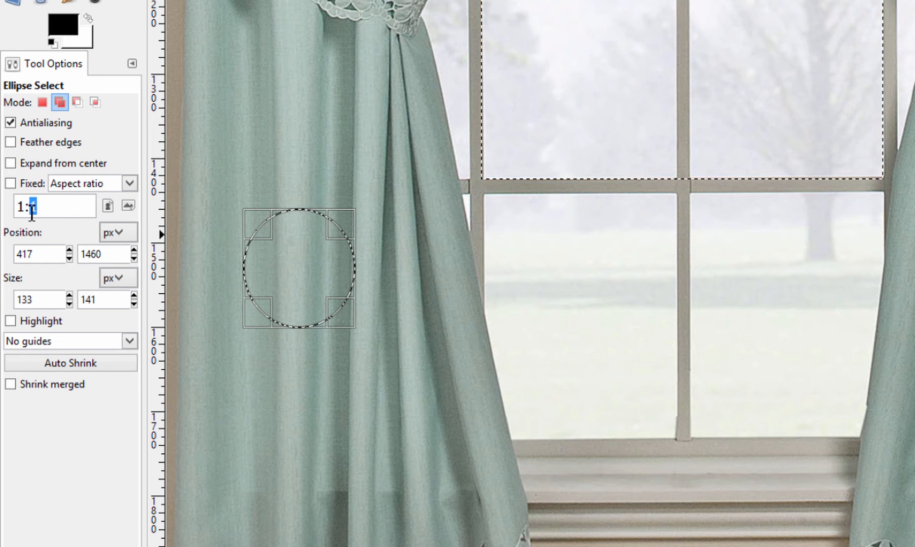
Step: Try a 2:1 ellipse aspect ratio, then set the ratio back to 1:1
triple_click(54, 205)
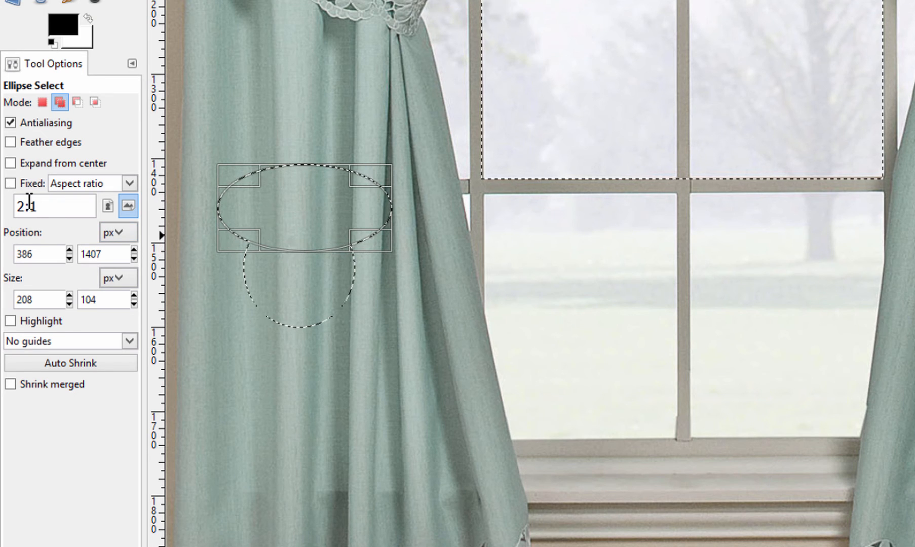
triple_click(53, 206)
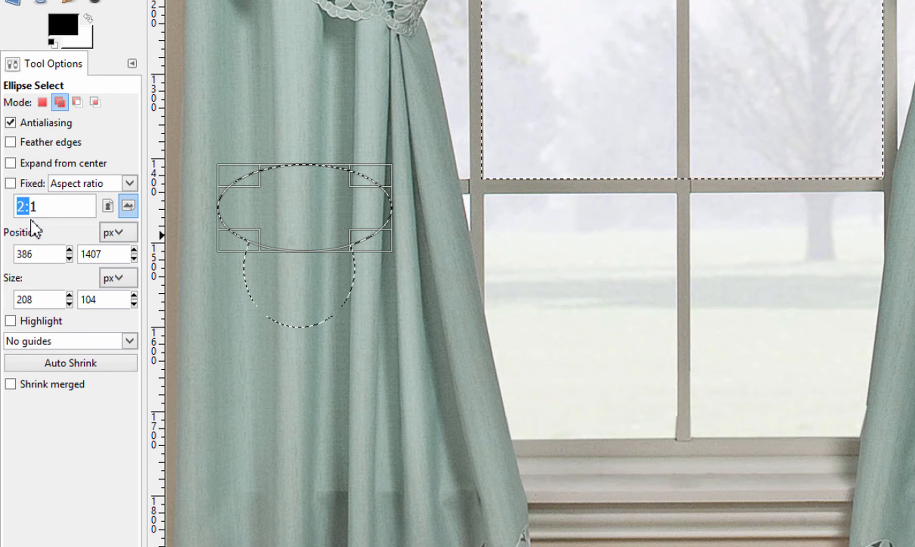
type("1:1")
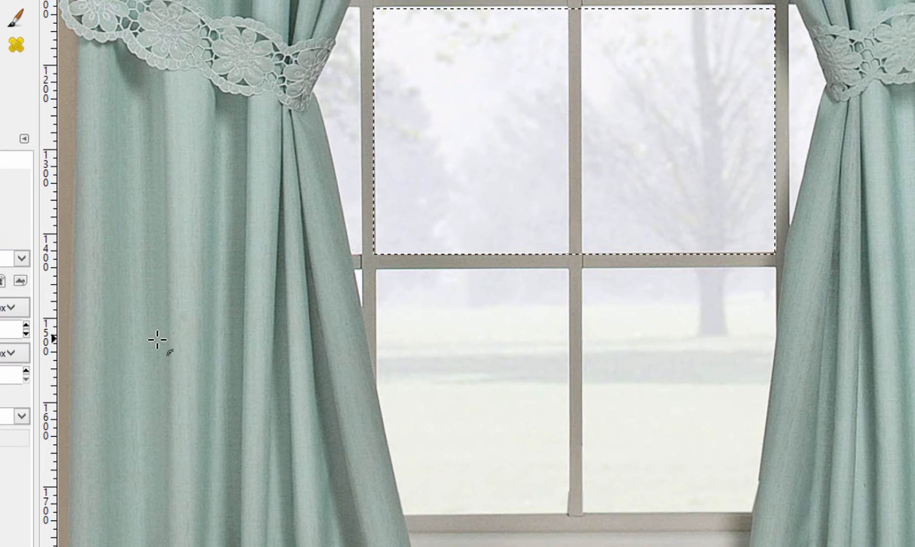
mouse_move(122, 263)
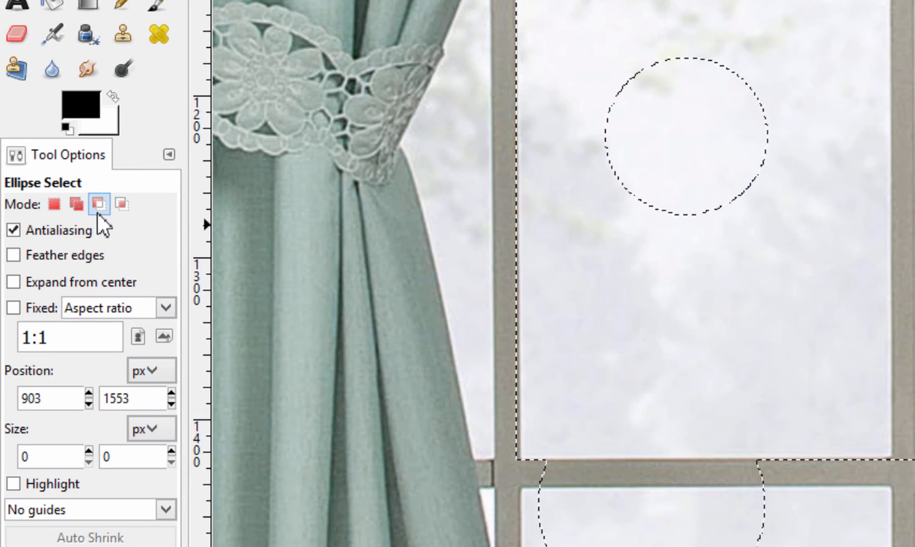
mouse_move(121, 204)
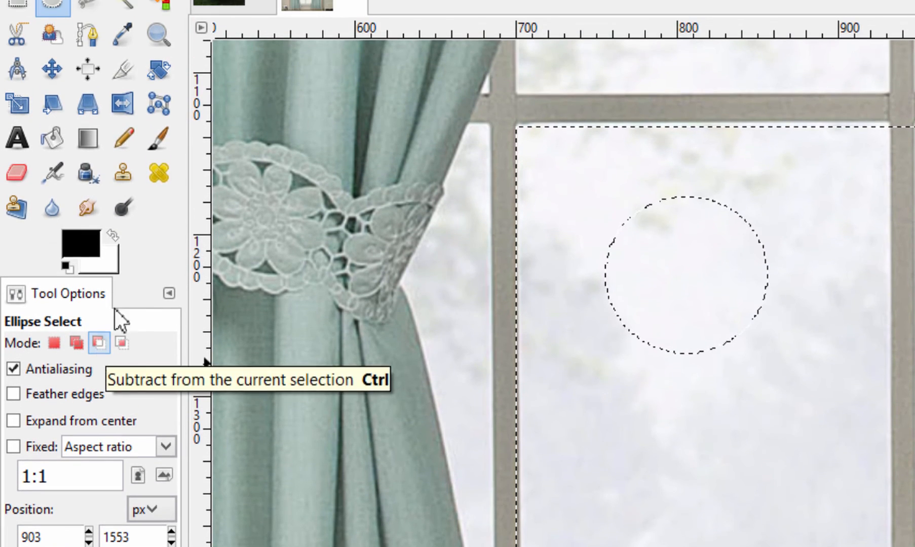
Step: Set the Ellipse Select mode to 'Subtract from the current selection'
left_click(157, 139)
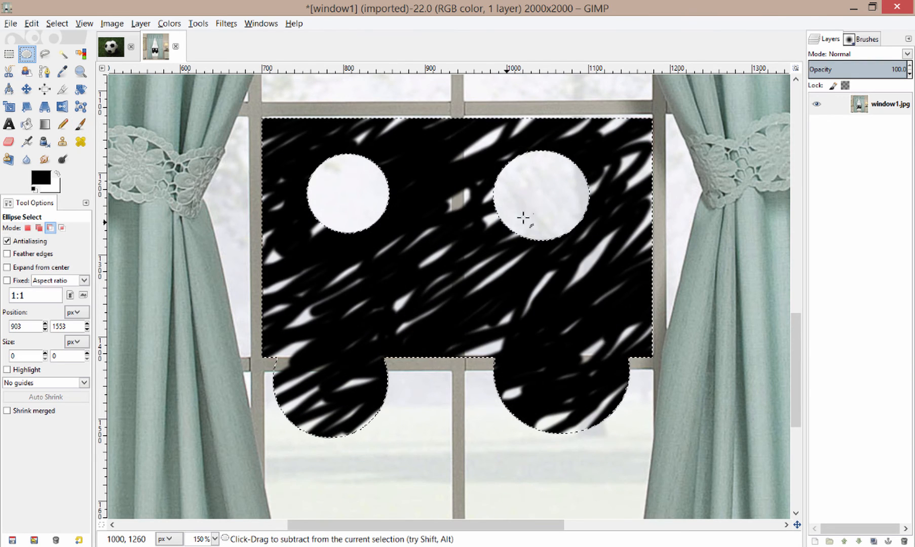
mouse_move(668, 128)
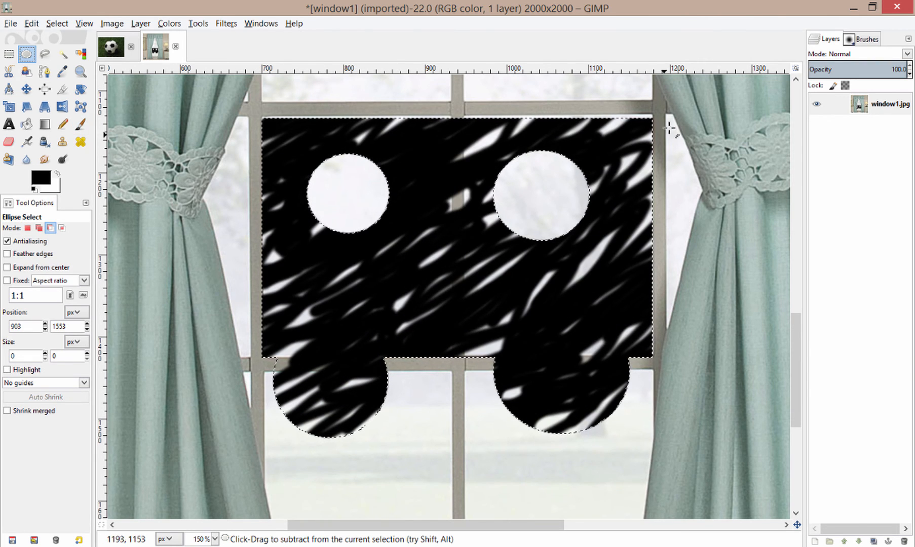
mouse_move(112, 102)
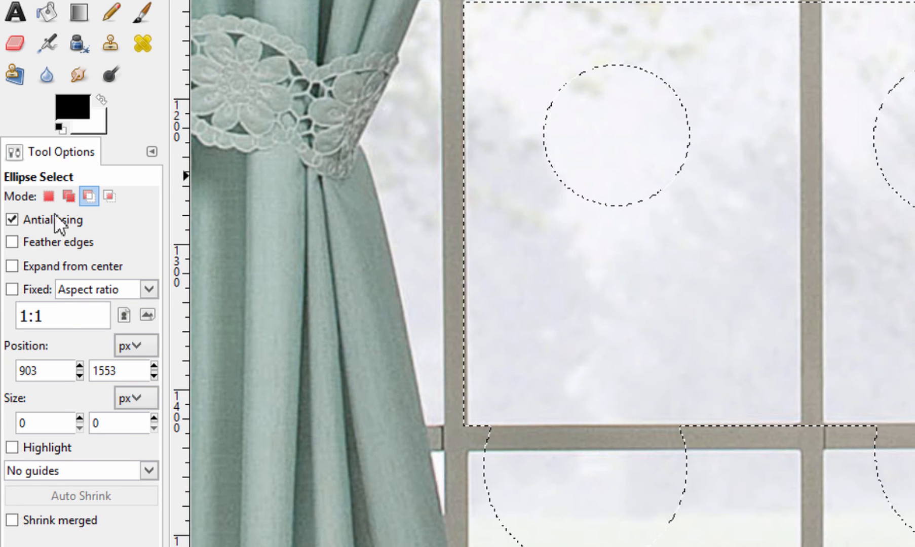
Step: Tick 'Expand from center' in the Ellipse Select tool options
left_click(109, 196)
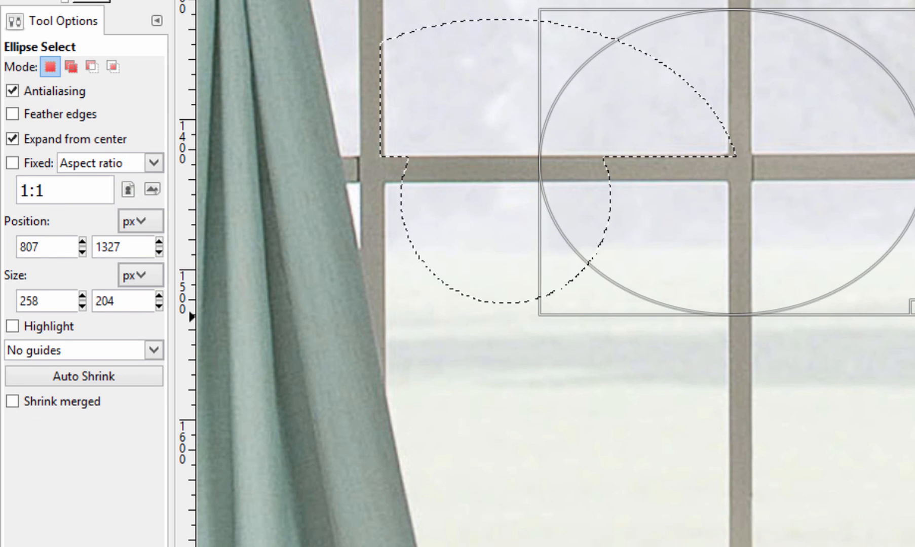
Step: Drop the selection, untick 'Expand from center', and set the Fixed constraint to Aspect ratio
left_click(13, 162)
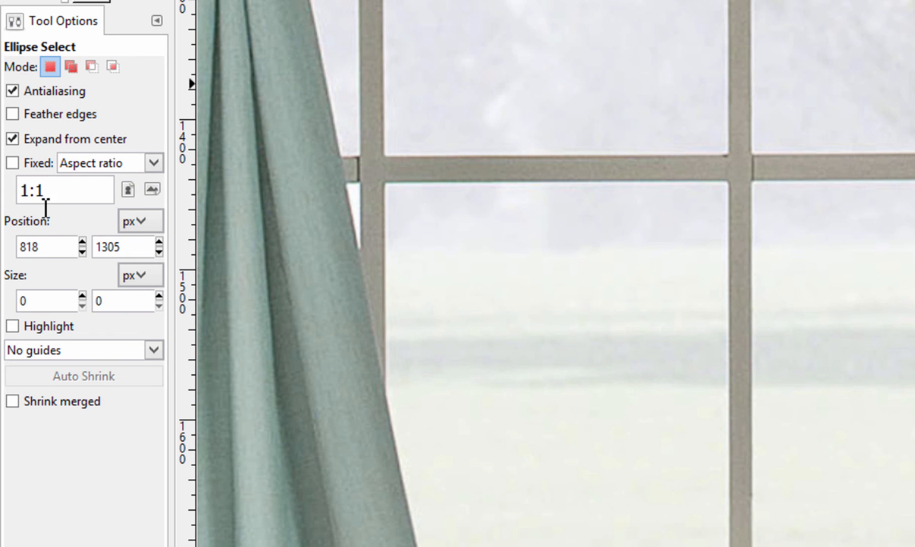
left_click(12, 138)
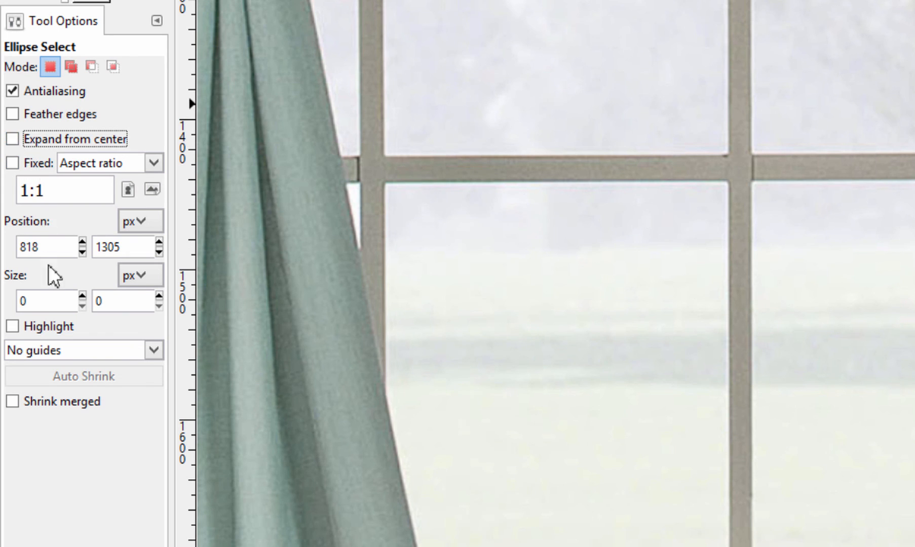
mouse_move(97, 233)
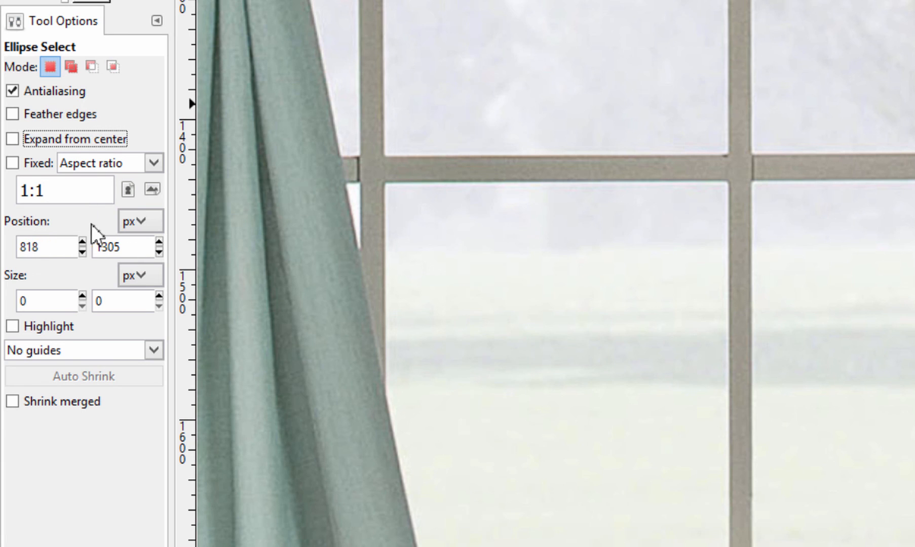
left_click(153, 163)
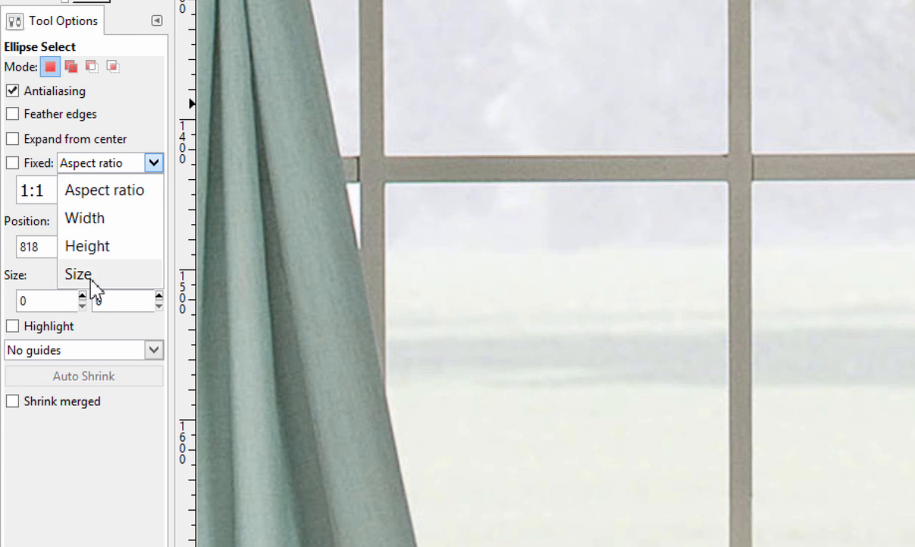
left_click(77, 274)
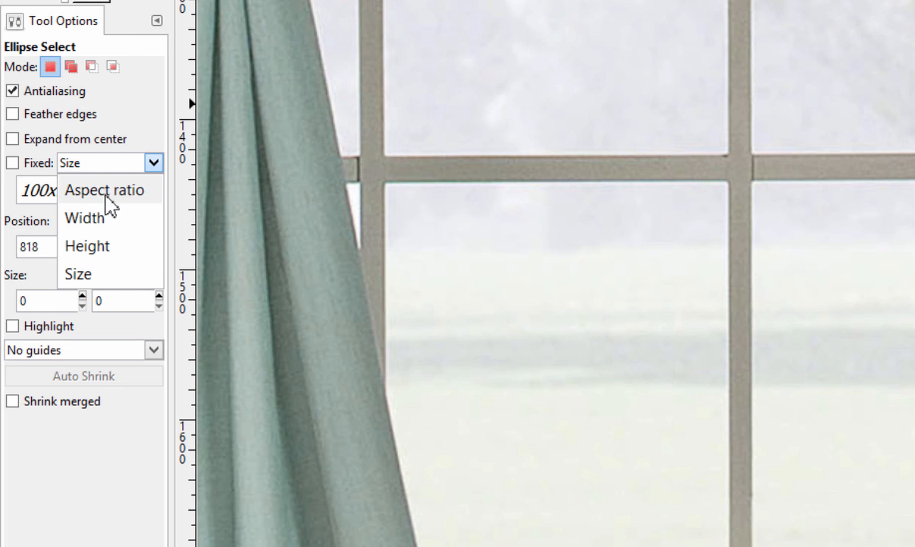
left_click(104, 190)
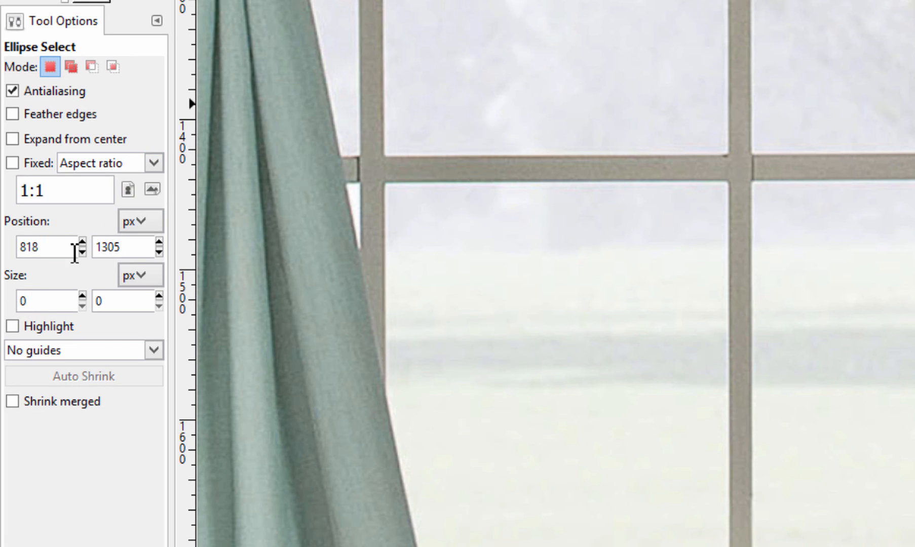
mouse_move(114, 300)
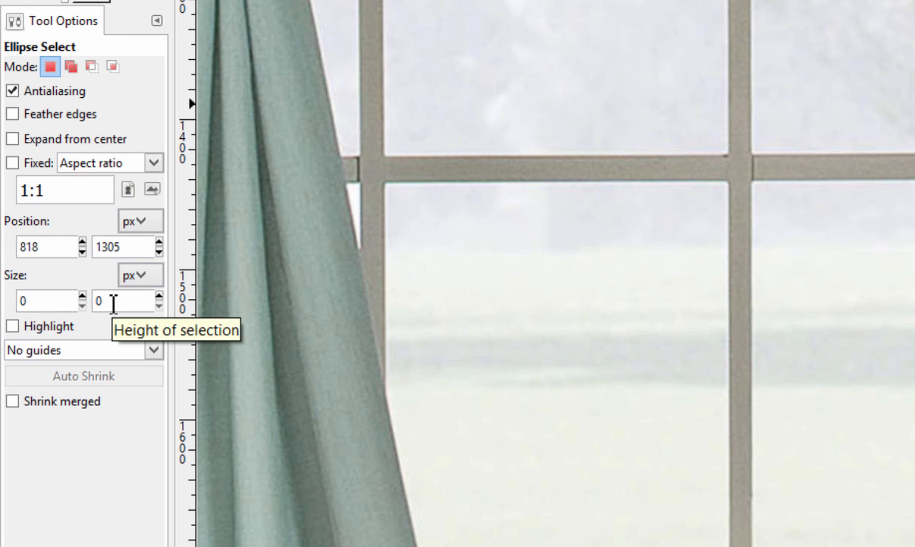